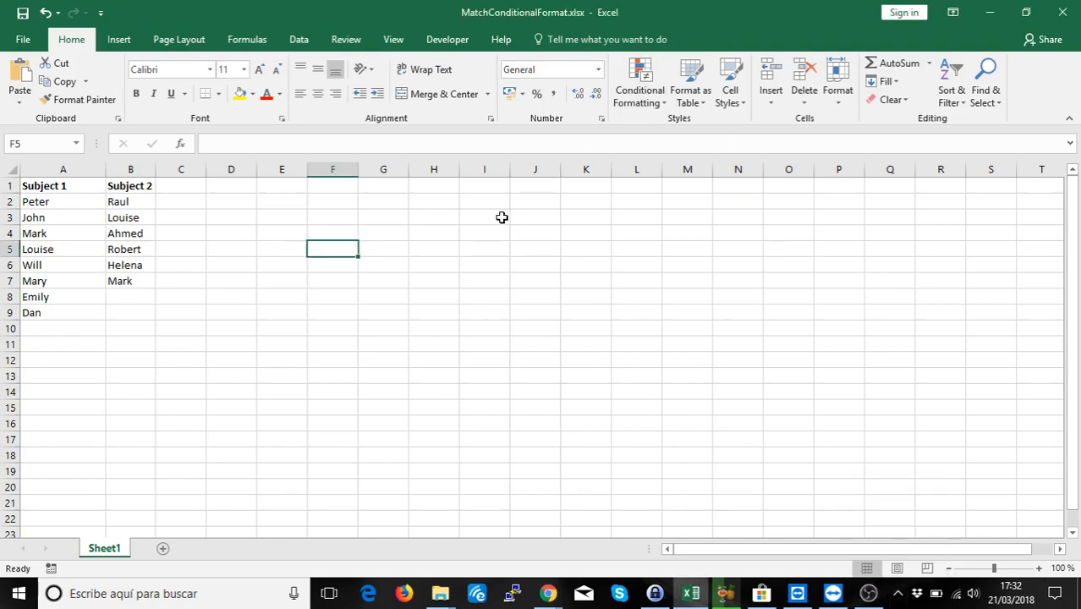
Point out the names John and Peter in column A, then deselect them.
{"action": "left_click", "coordinate": [485, 264]}
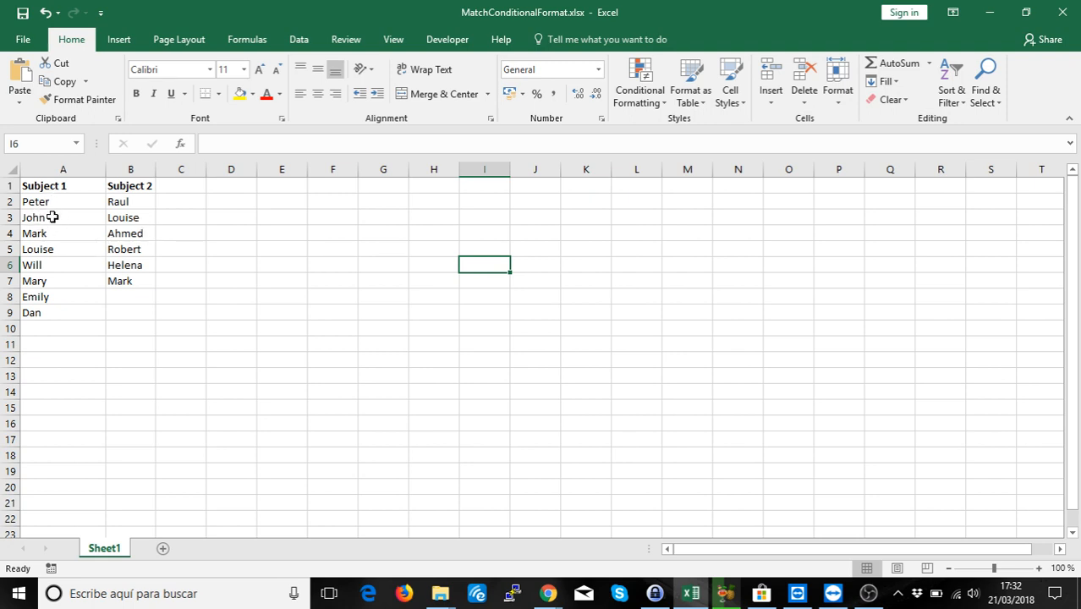
{"action": "mouse_move", "coordinate": [107, 256]}
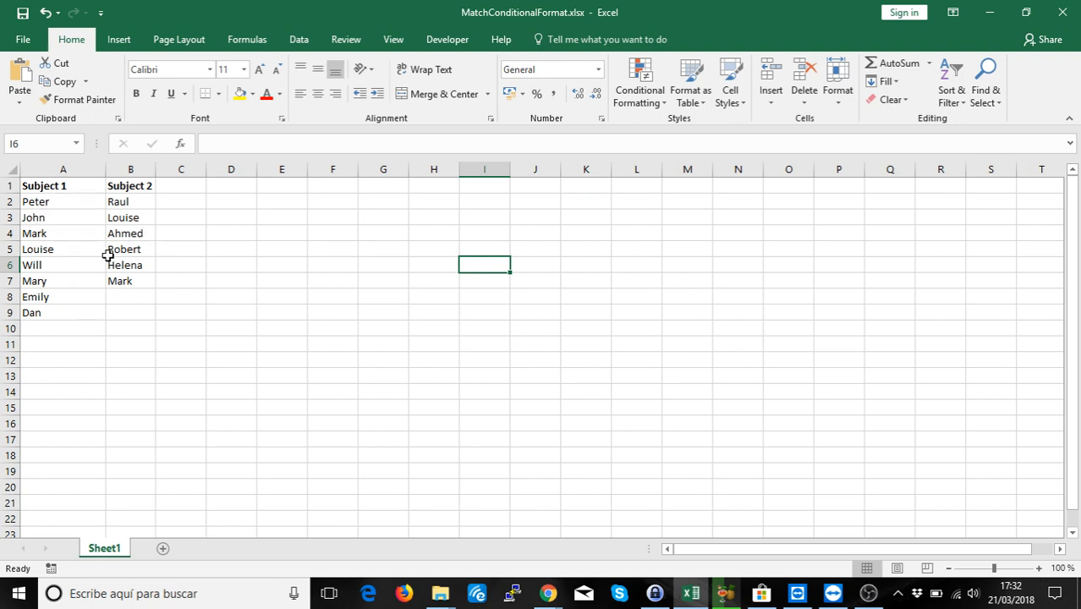
{"action": "mouse_move", "coordinate": [59, 207]}
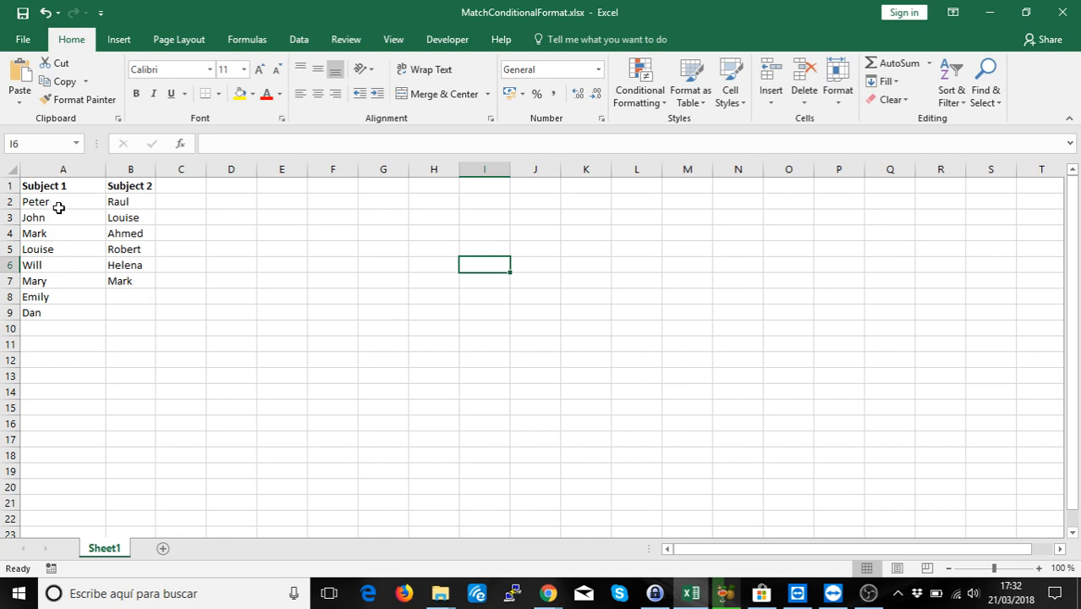
{"action": "left_click", "coordinate": [33, 217]}
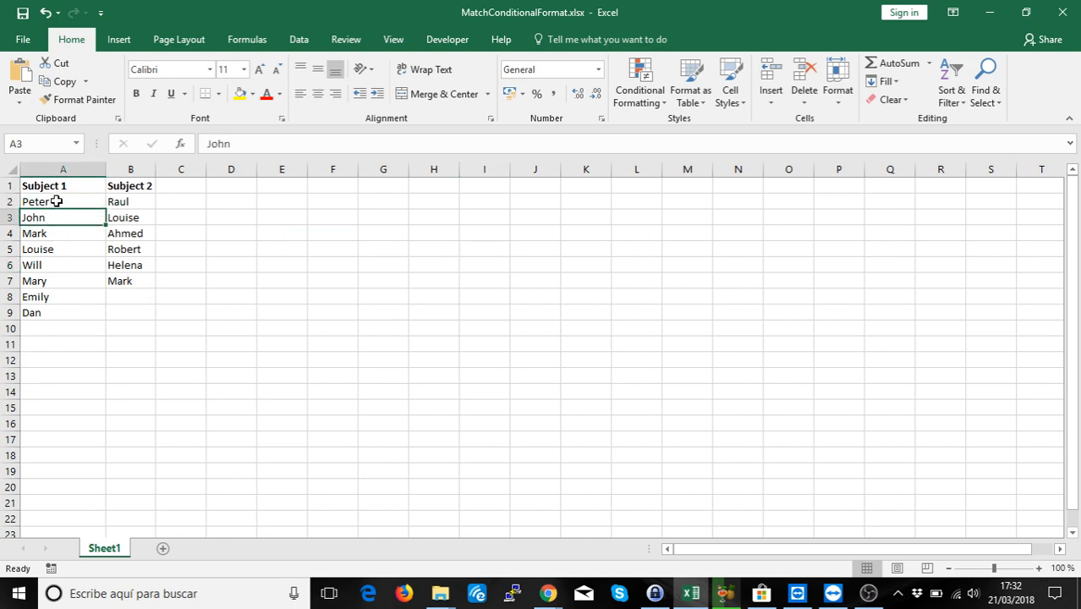
{"action": "left_click", "coordinate": [62, 201]}
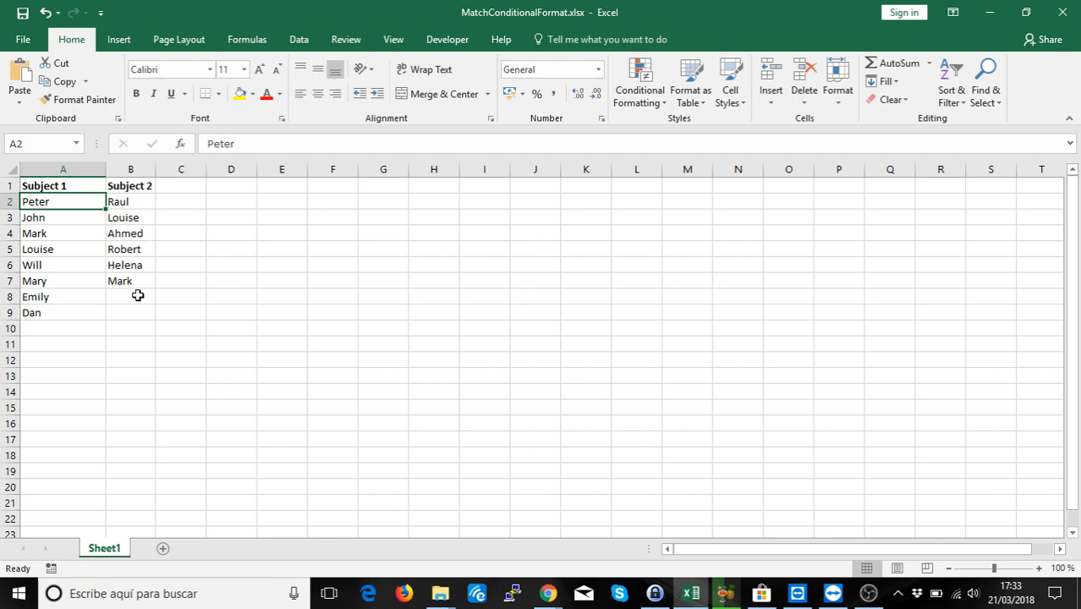
{"action": "left_click", "coordinate": [130, 361]}
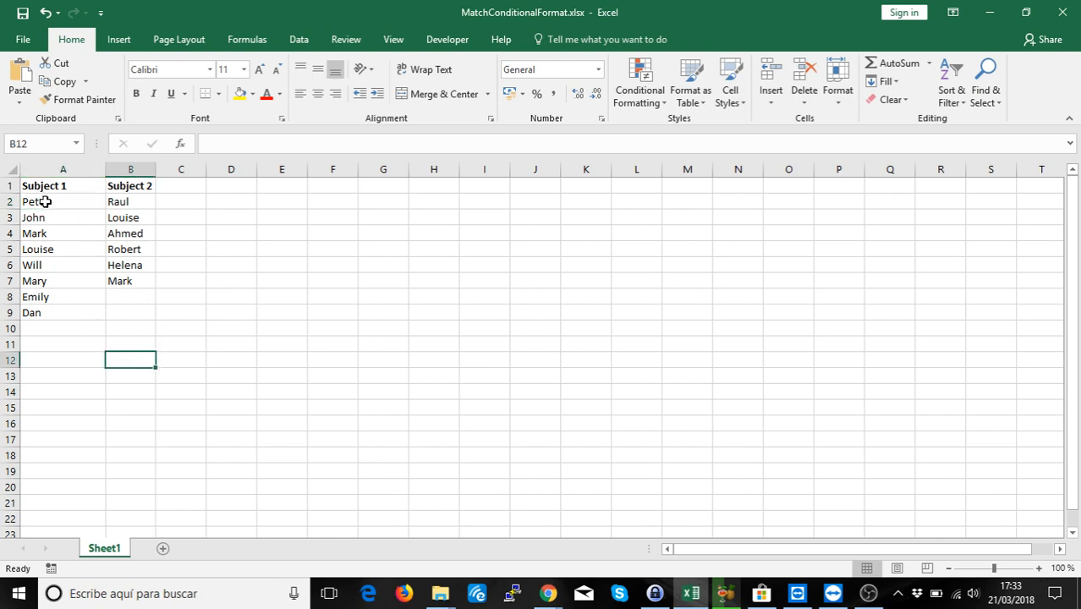
Select the Subject 1 names Peter to Dan and browse Highlight Cells Rules.
{"action": "left_click_drag", "start_coordinate": [62, 201], "coordinate": [62, 312]}
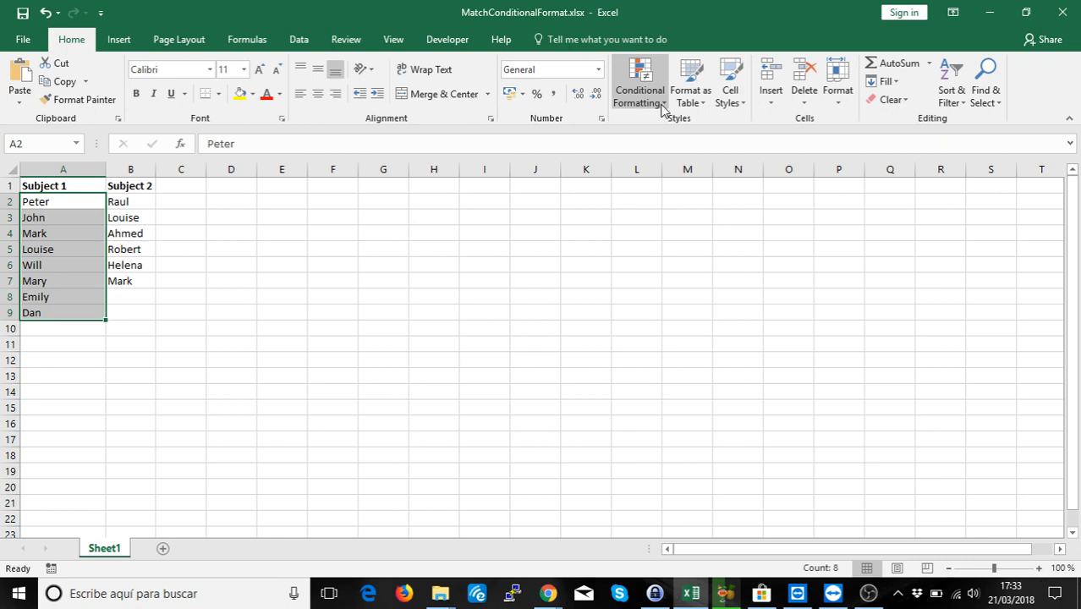
{"action": "left_click", "coordinate": [639, 82]}
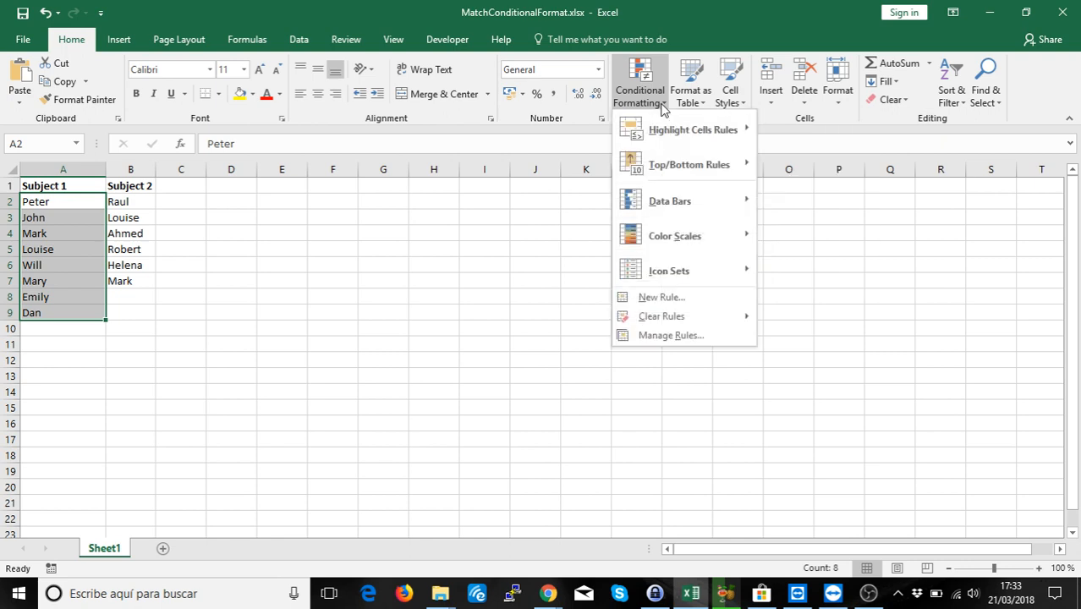
{"action": "mouse_move", "coordinate": [660, 297]}
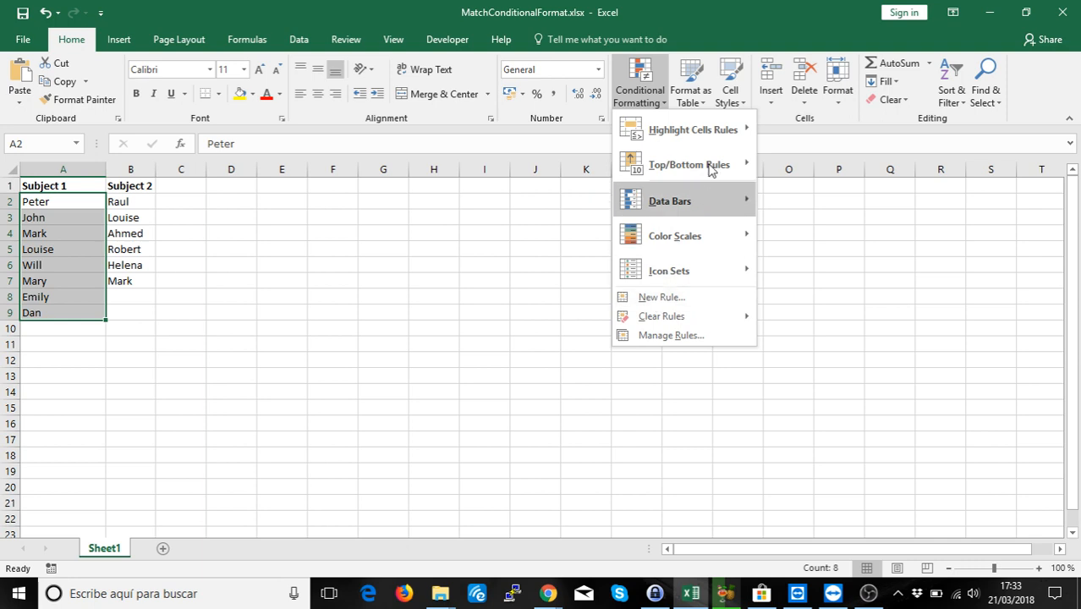
{"action": "left_click", "coordinate": [693, 130]}
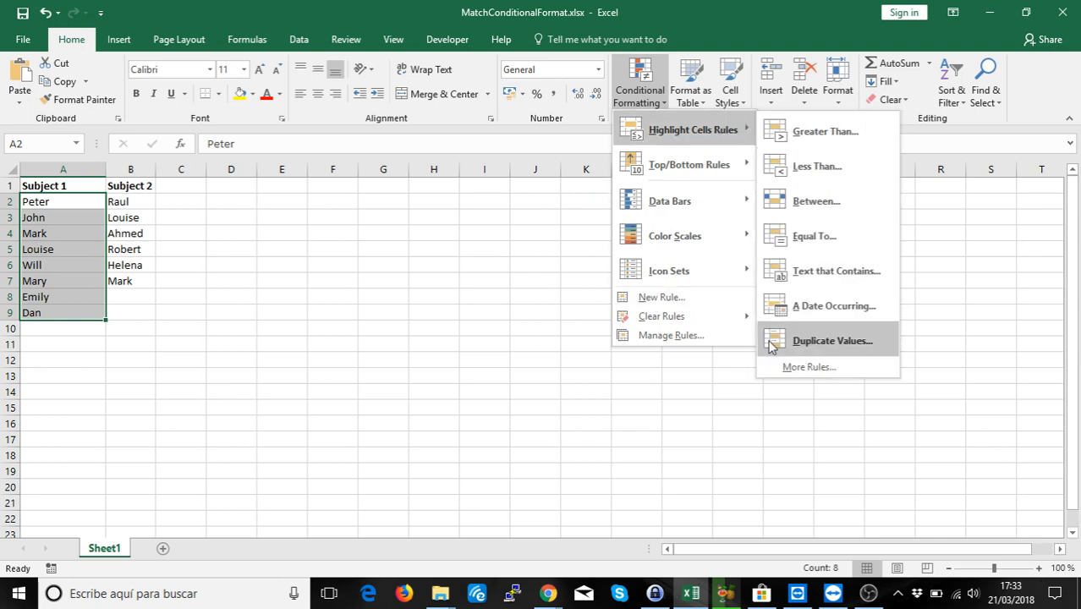
{"action": "mouse_move", "coordinate": [661, 297]}
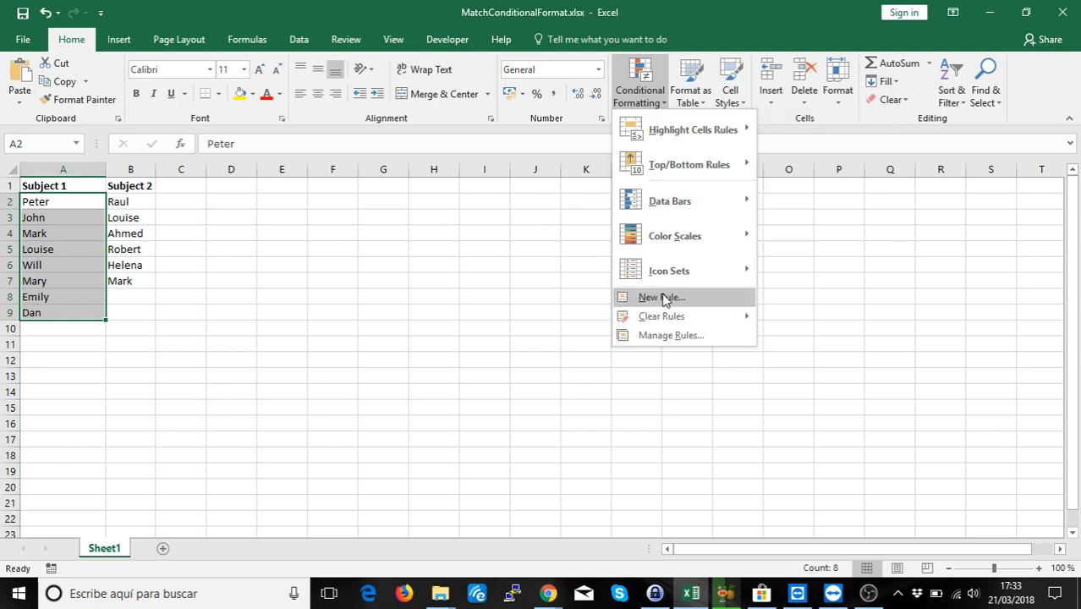
Start a formula-based new rule with =MATCH(, then cancel the dialog.
{"action": "left_click", "coordinate": [660, 297]}
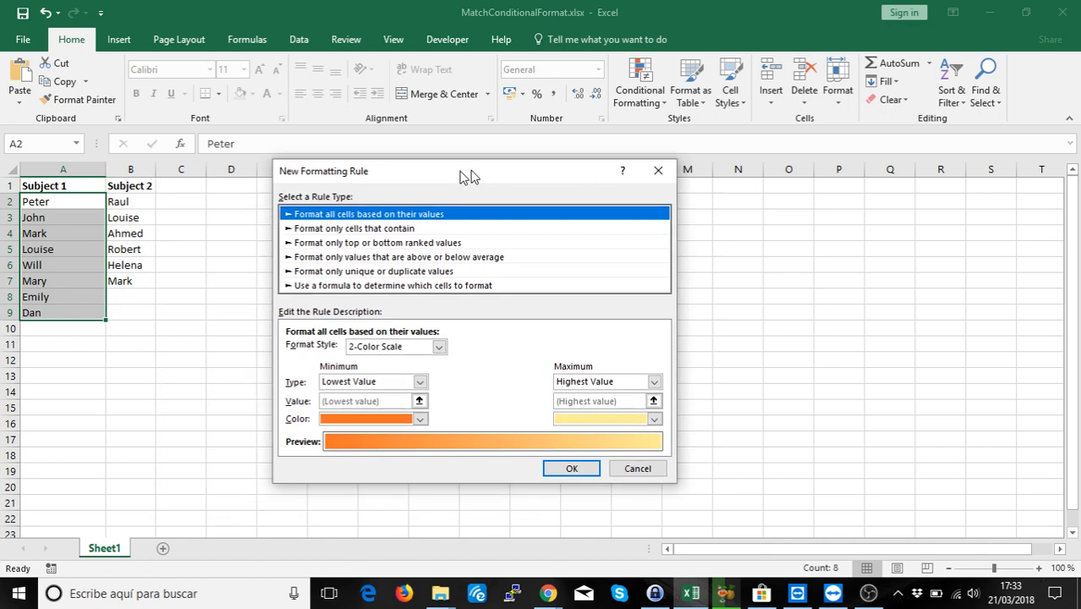
{"action": "left_click_drag", "start_coordinate": [469, 170], "coordinate": [516, 162]}
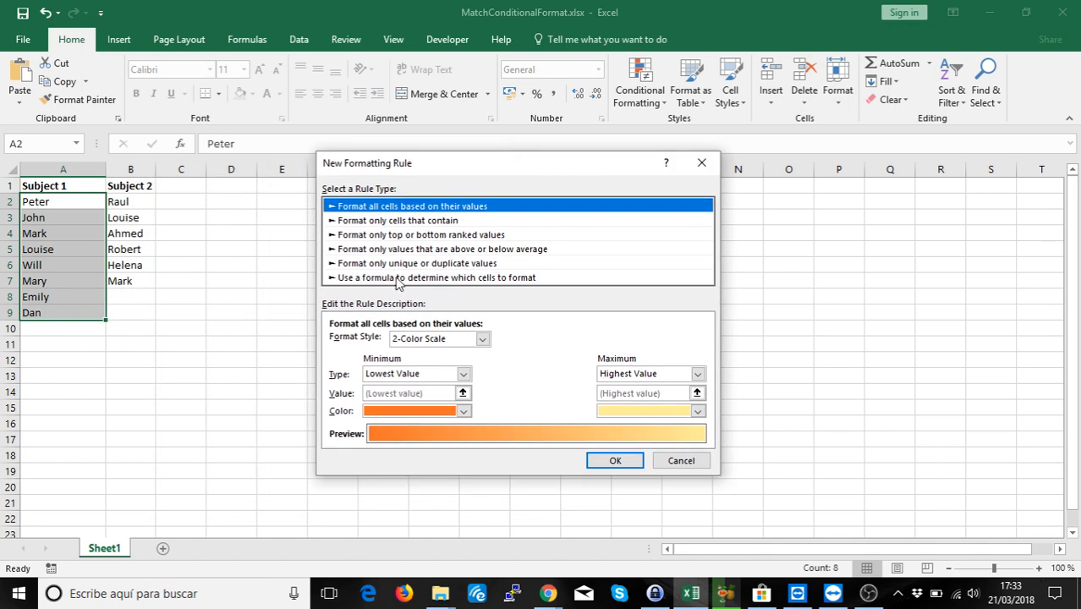
{"action": "mouse_move", "coordinate": [380, 281]}
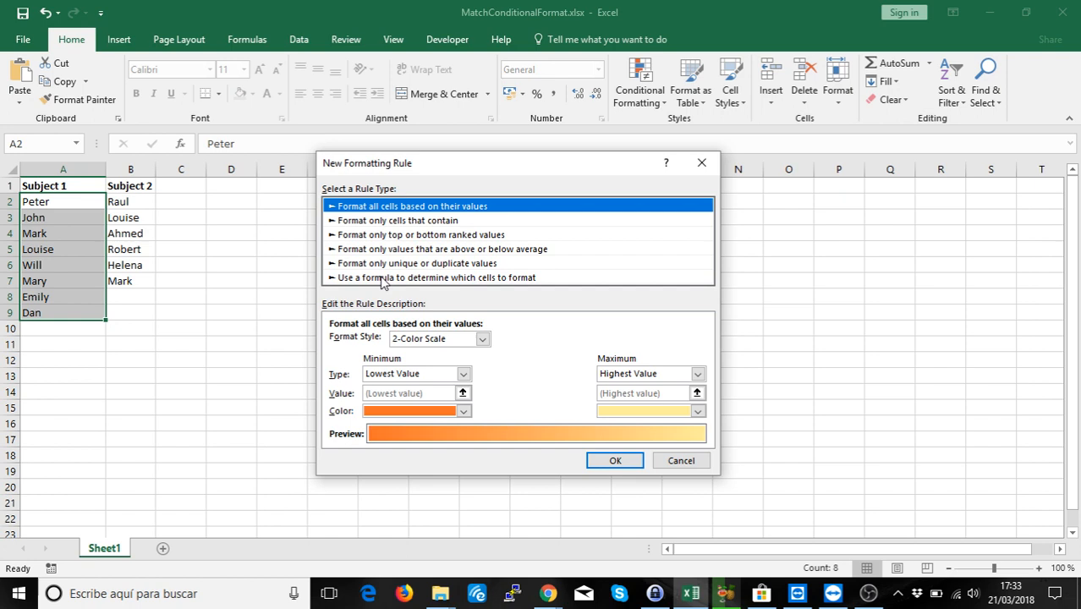
{"action": "left_click", "coordinate": [436, 278]}
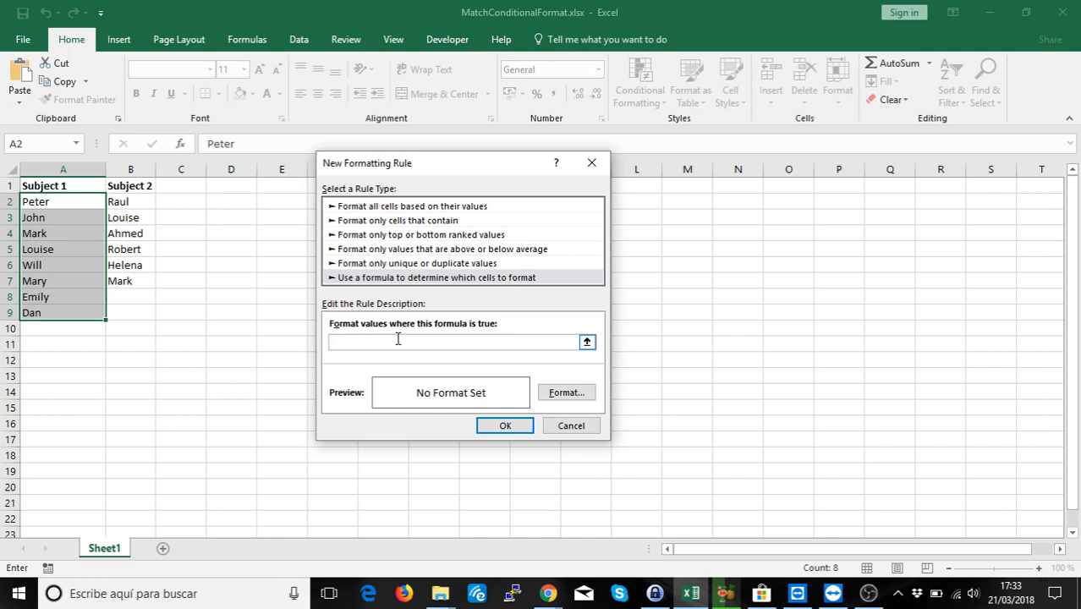
{"action": "type", "text": "=MATCH"}
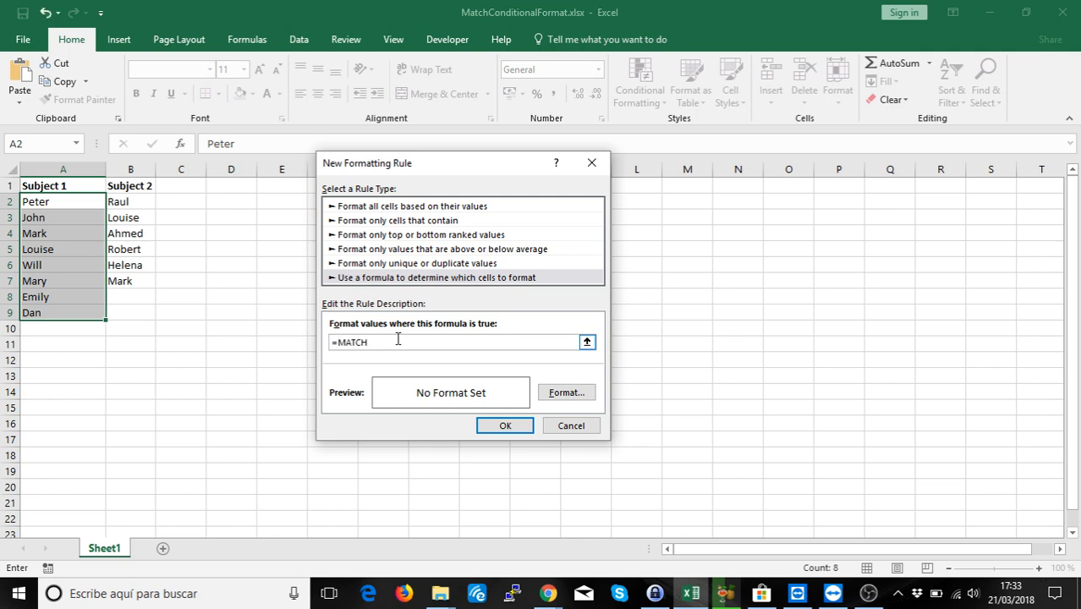
{"action": "type", "text": "("}
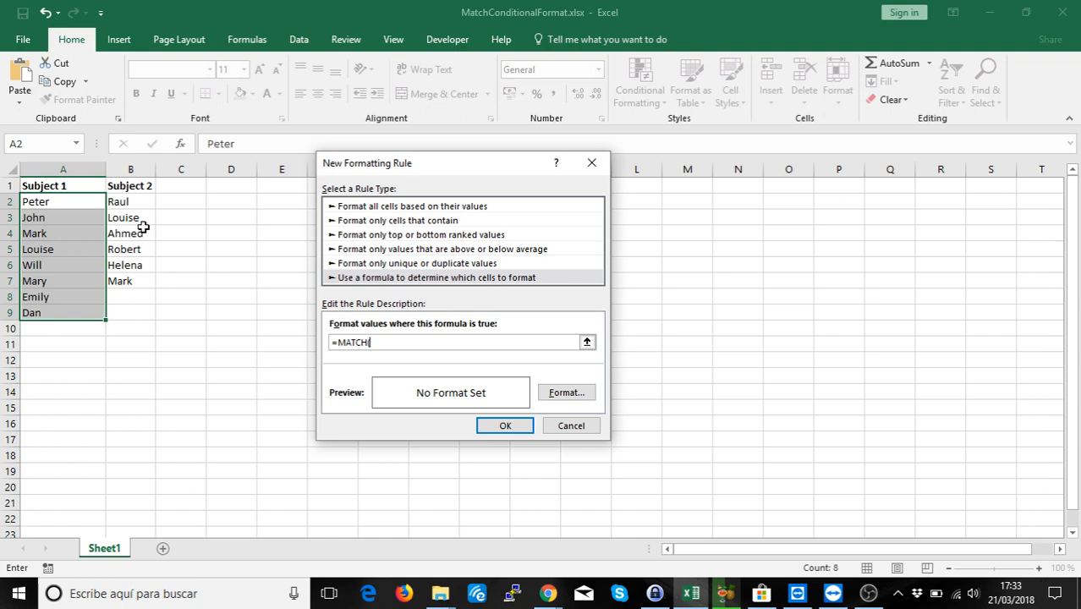
{"action": "mouse_move", "coordinate": [96, 228]}
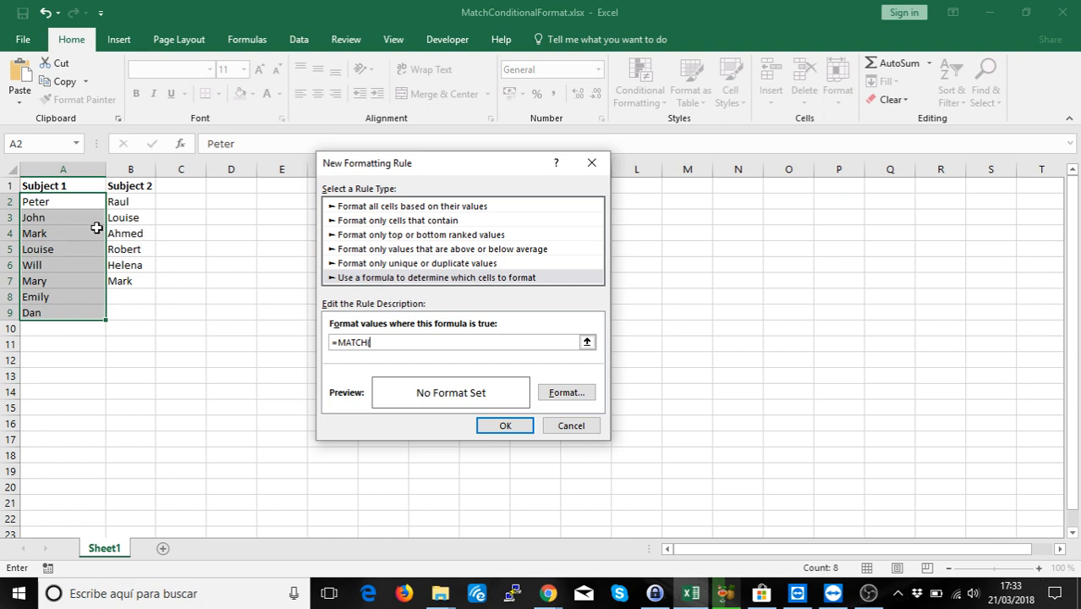
{"action": "mouse_move", "coordinate": [92, 281]}
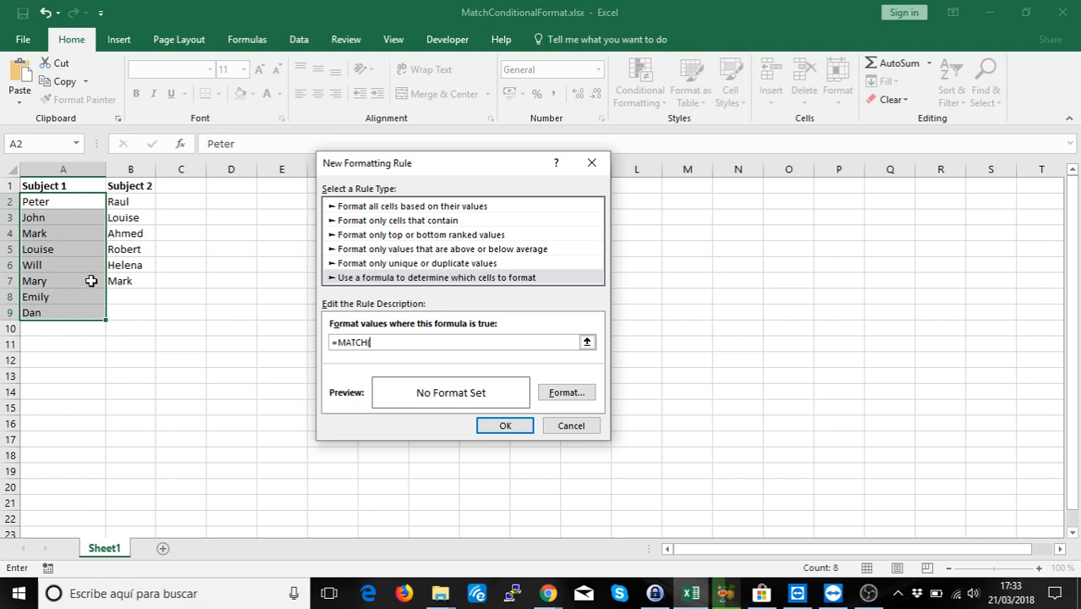
{"action": "left_click", "coordinate": [570, 425]}
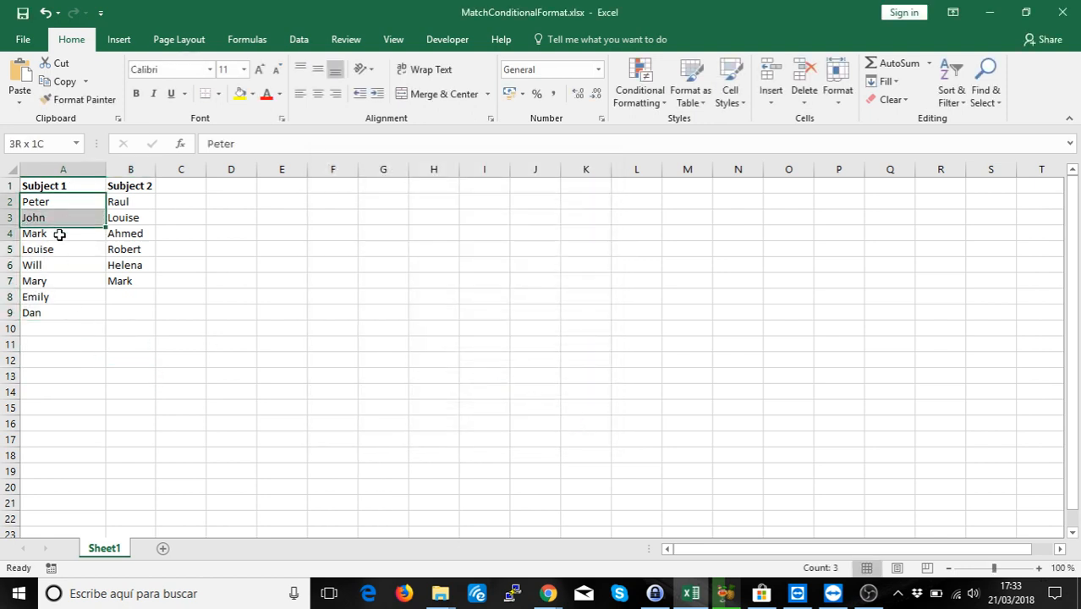
Reselect names Peter to Dan and begin a new rule formula with =MATCH(.
{"action": "left_click_drag", "start_coordinate": [60, 233], "coordinate": [60, 313]}
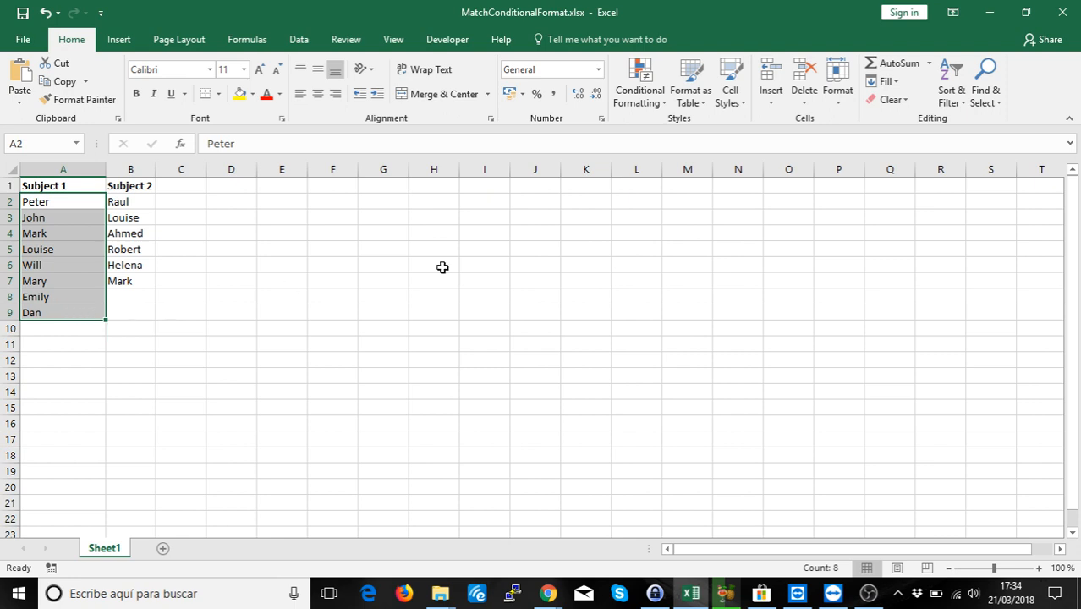
{"action": "left_click", "coordinate": [638, 80]}
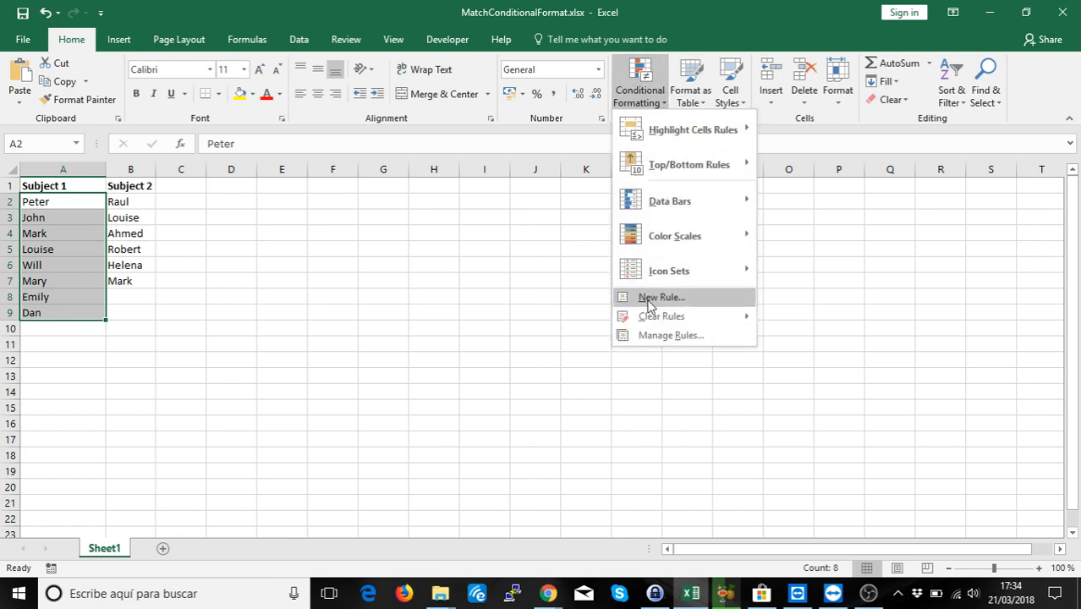
{"action": "left_click", "coordinate": [661, 297]}
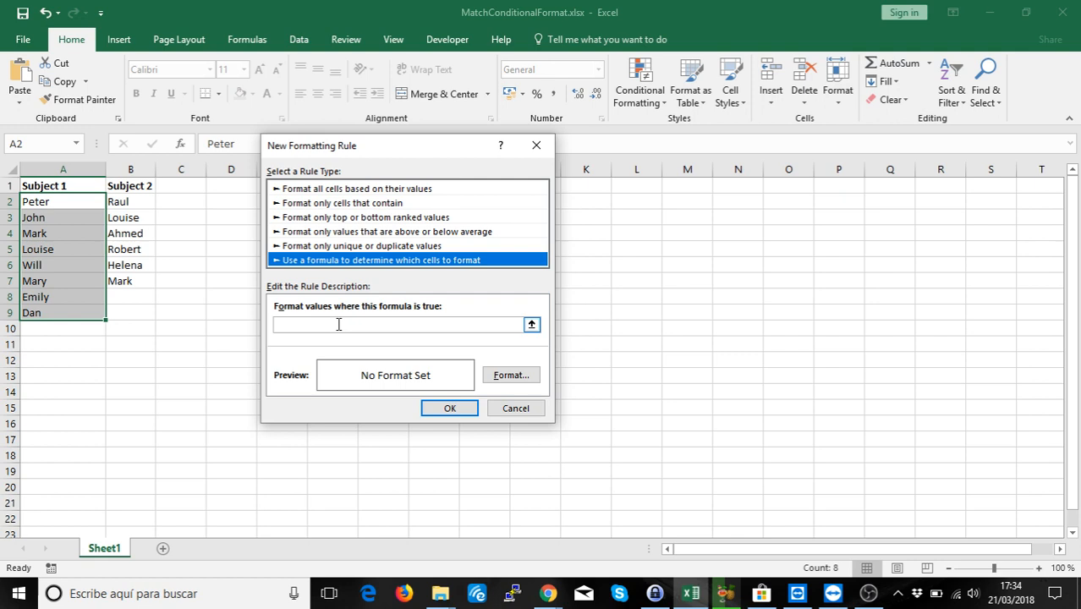
{"action": "type", "text": "MAT"}
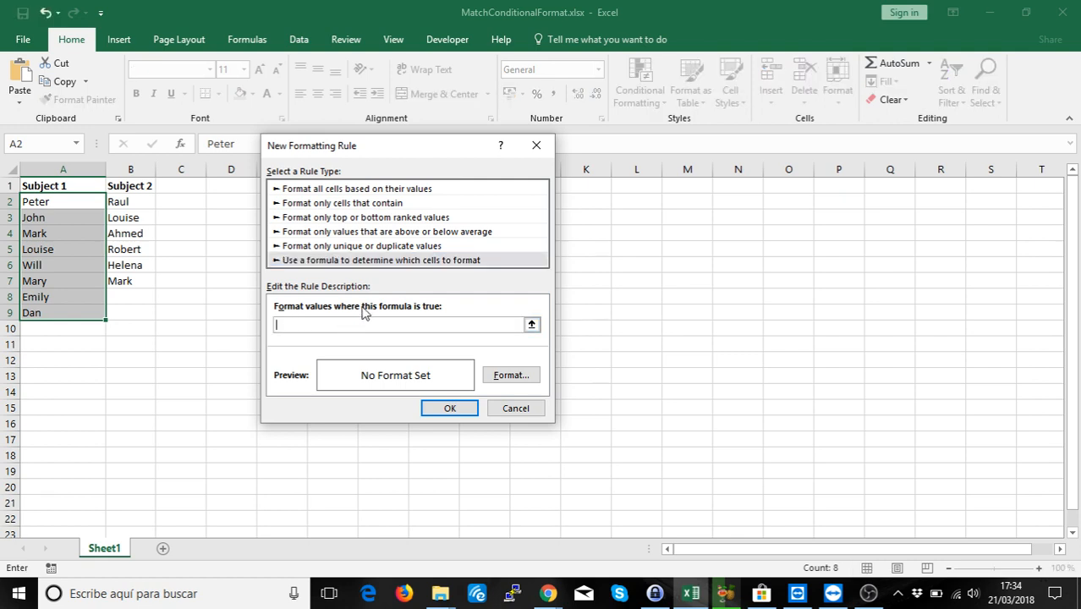
{"action": "type", "text": "=MATCH"}
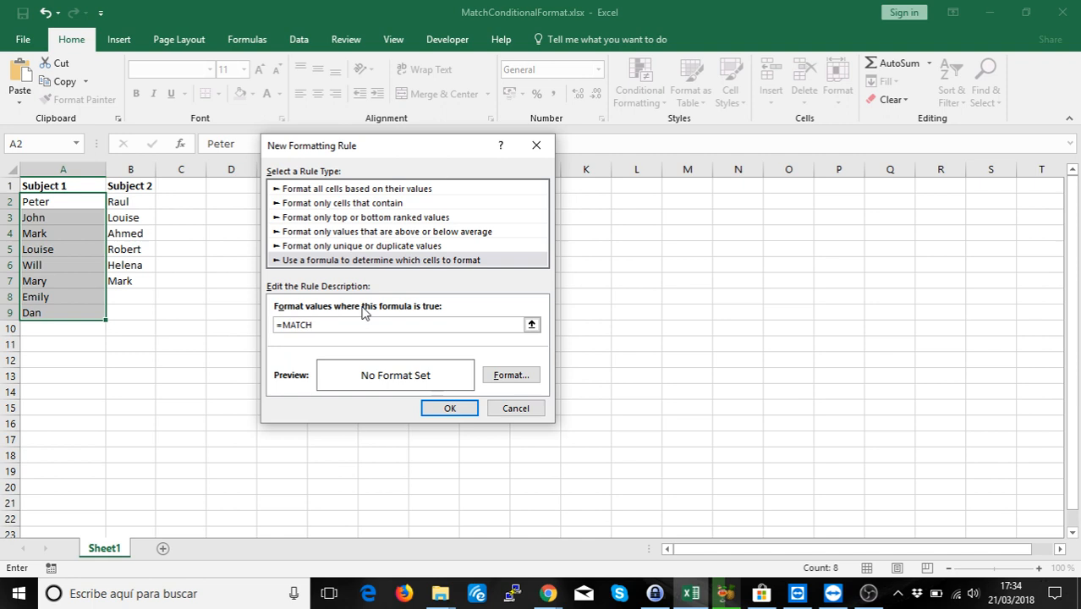
{"action": "type", "text": "($A"}
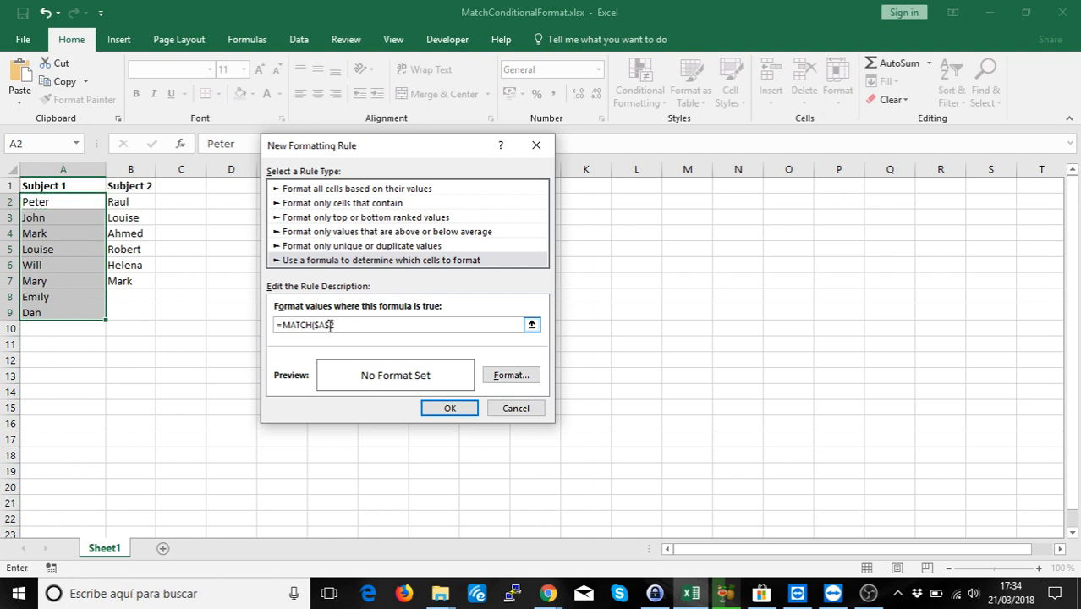
Complete the formula as =MATCH(A2;$B$2:$B$7;0), referencing column B names.
{"action": "type", "text": "$A2"}
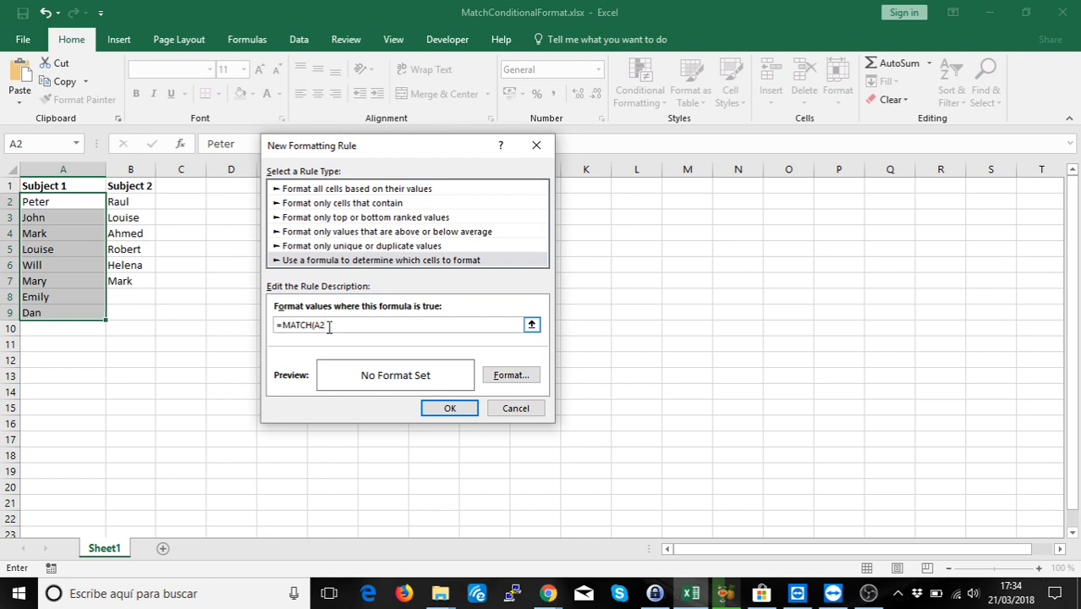
{"action": "key", "text": "Backspace"}
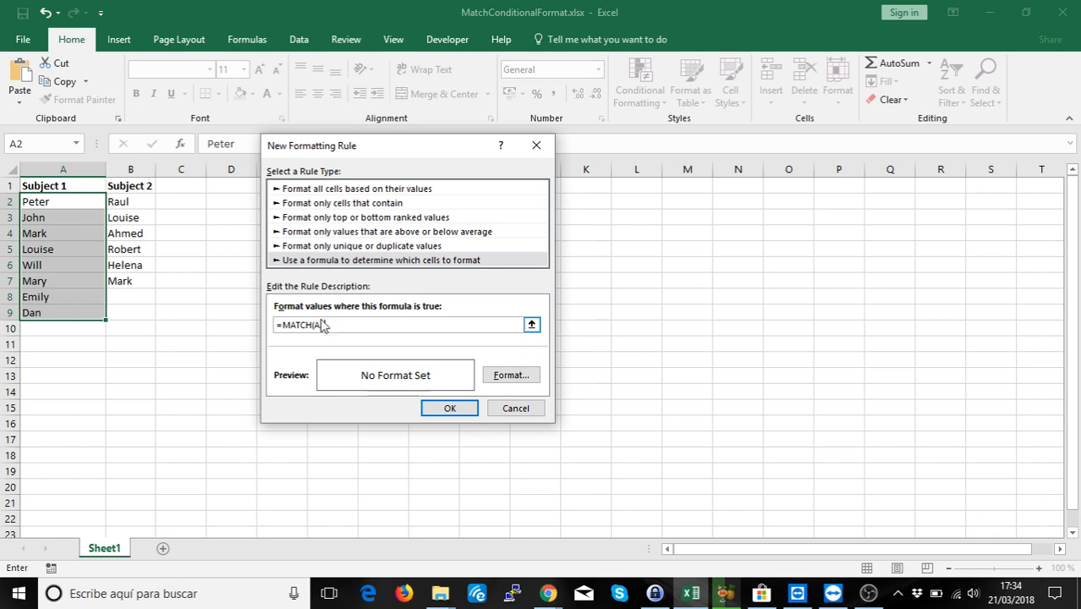
{"action": "type", "text": "2"}
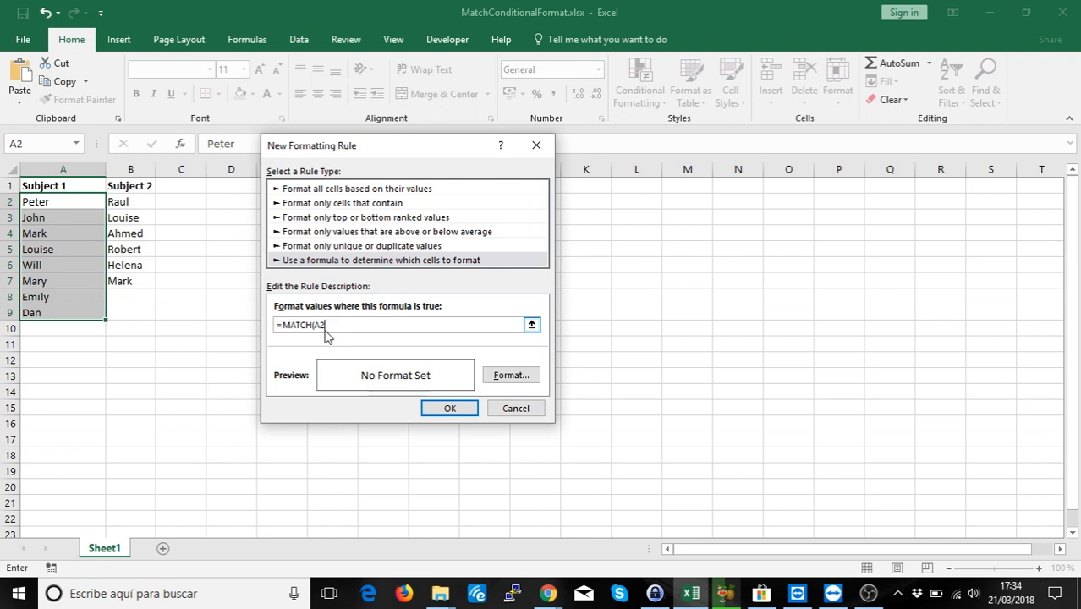
{"action": "type", "text": ","}
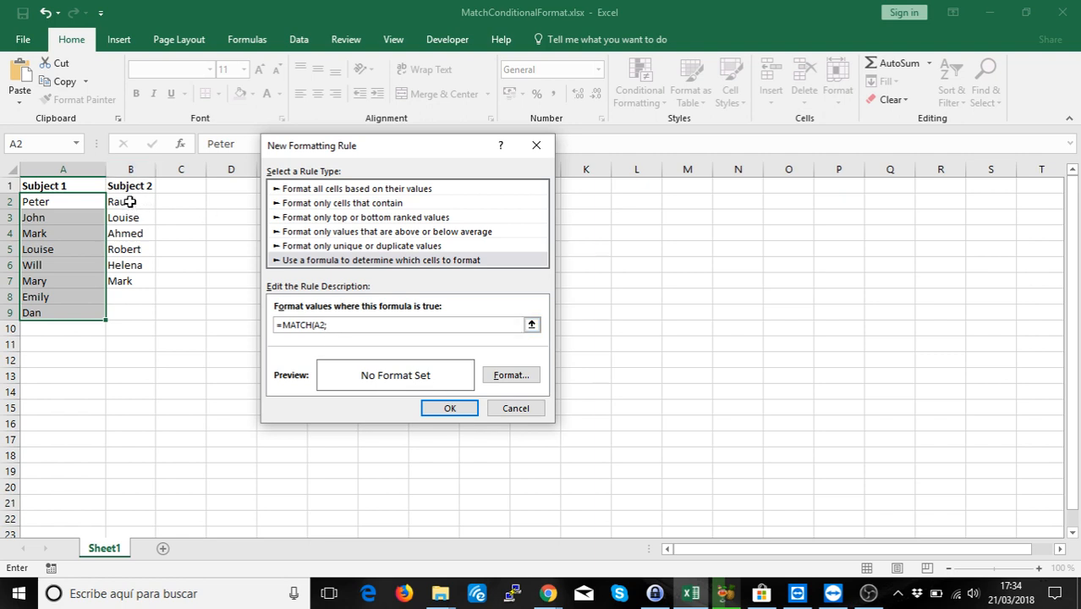
{"action": "type", "text": ":"}
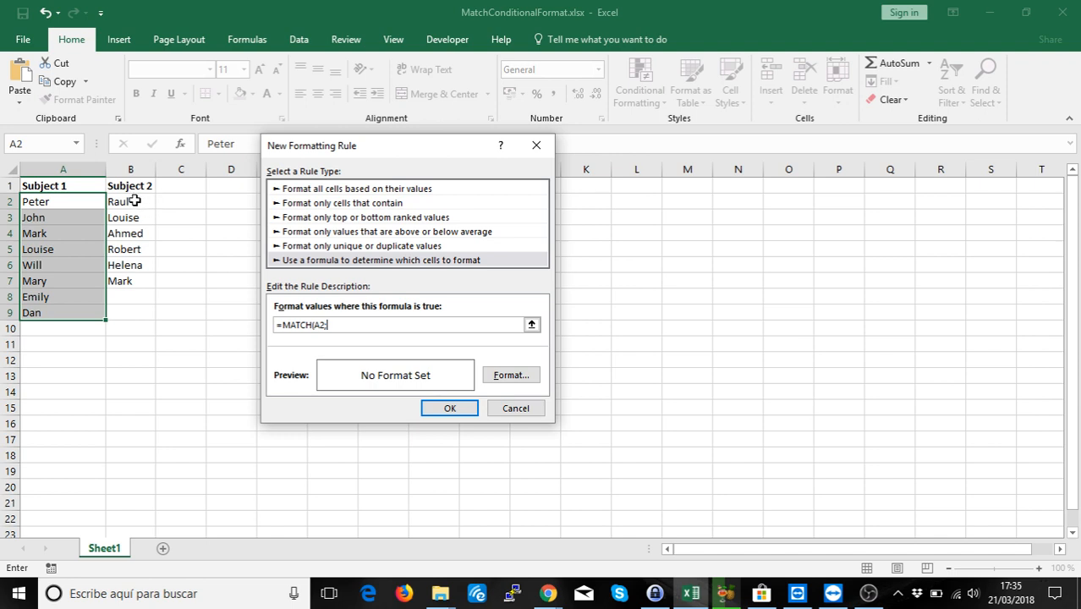
{"action": "left_click_drag", "start_coordinate": [130, 202], "coordinate": [130, 281]}
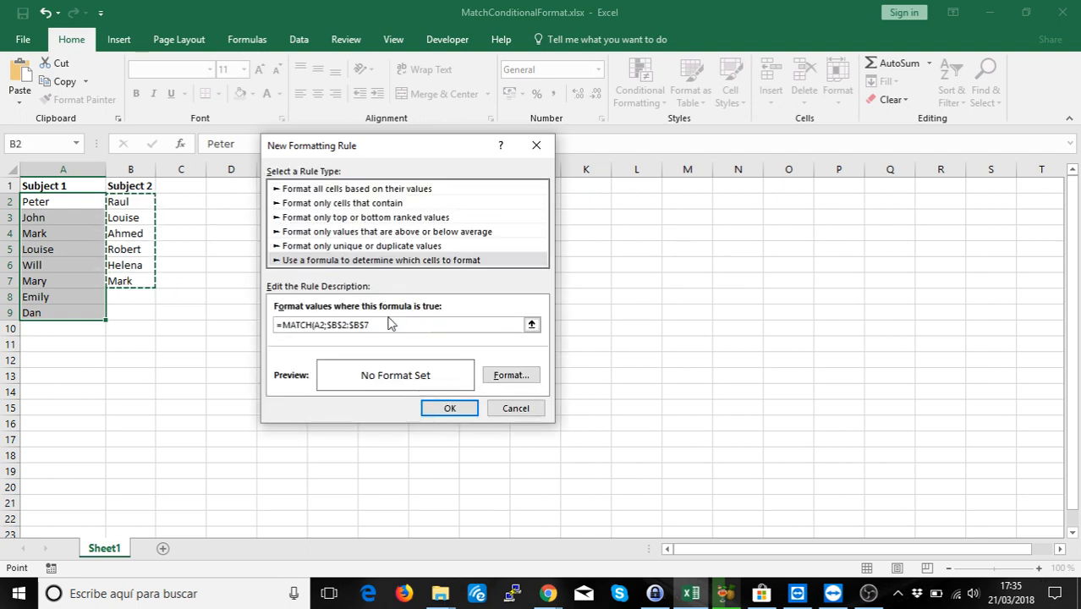
{"action": "left_click", "coordinate": [372, 325]}
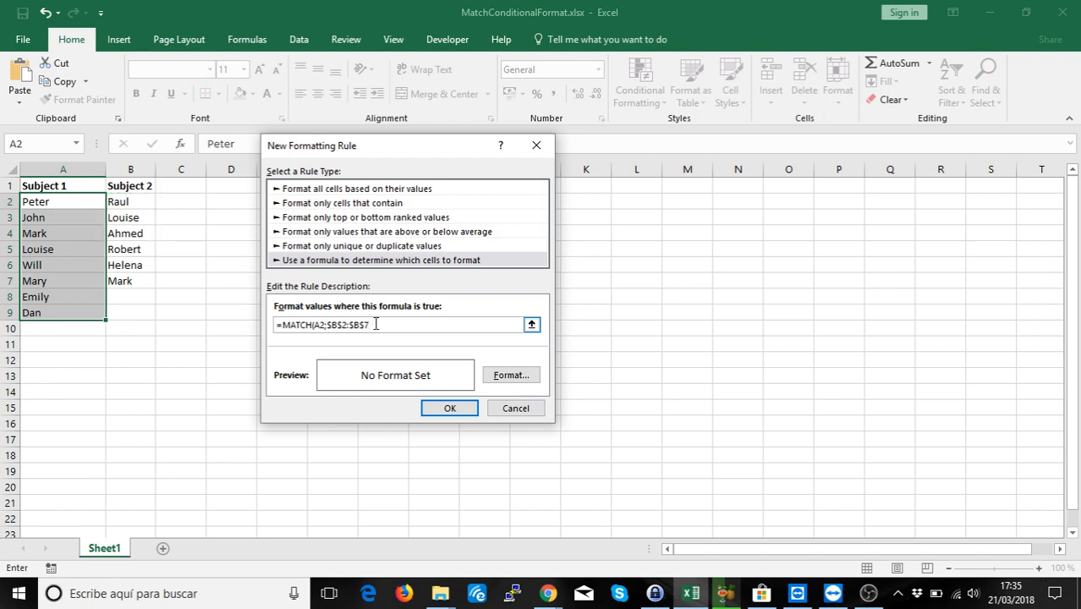
{"action": "type", "text": ";"}
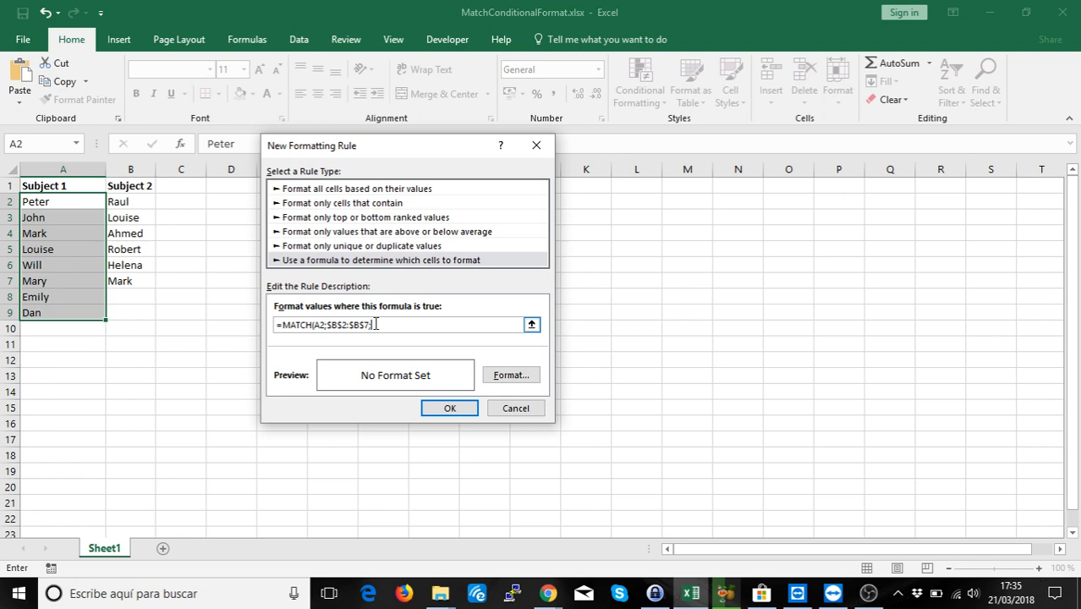
{"action": "type", "text": "0)"}
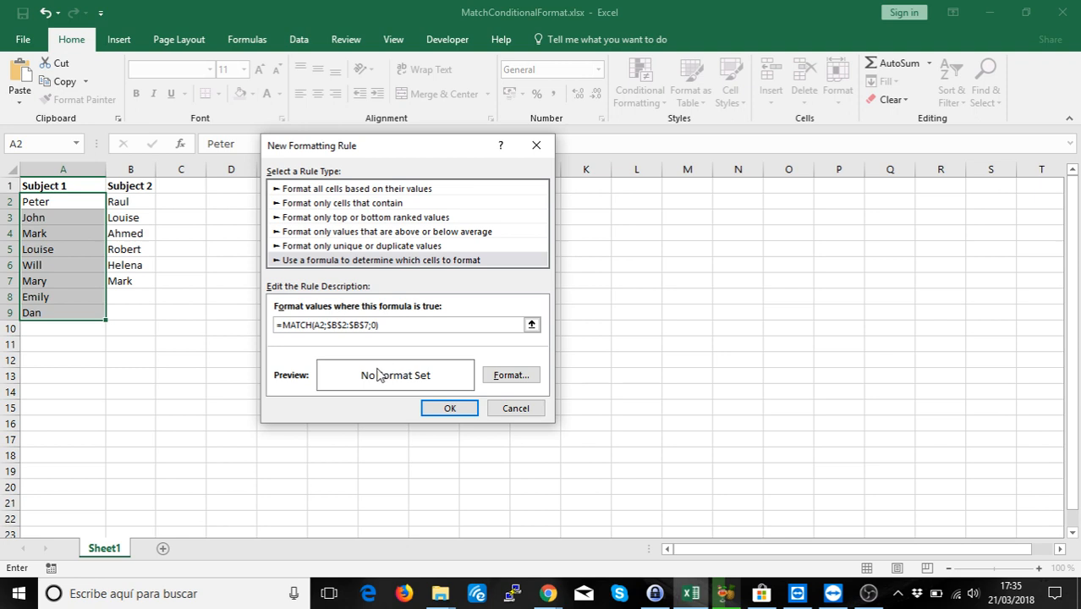
{"action": "mouse_move", "coordinate": [295, 313]}
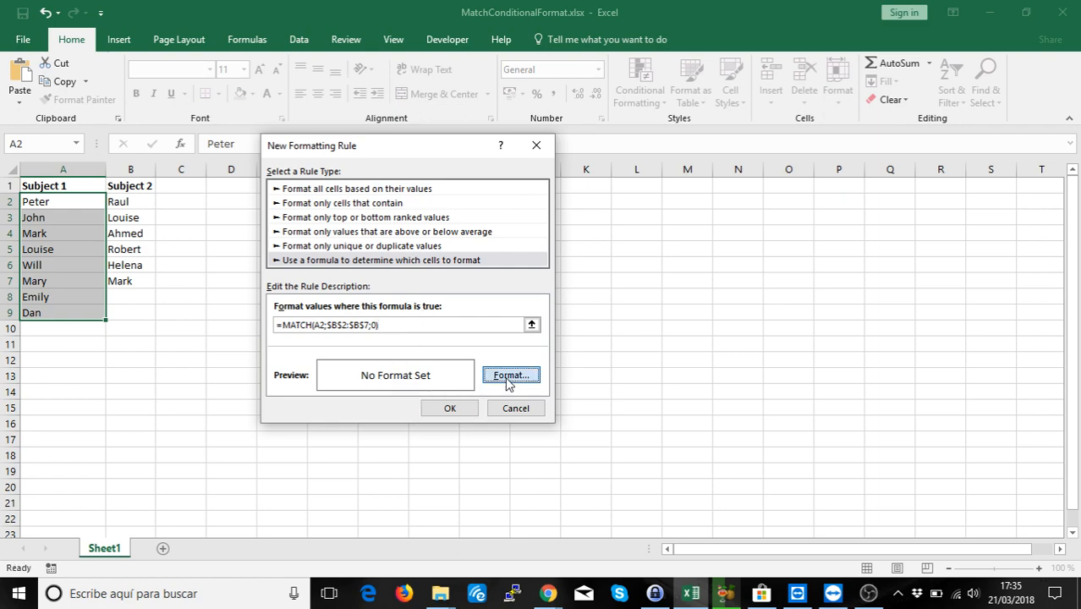
Choose a dark green fill colour as the rule's format.
{"action": "left_click", "coordinate": [509, 375]}
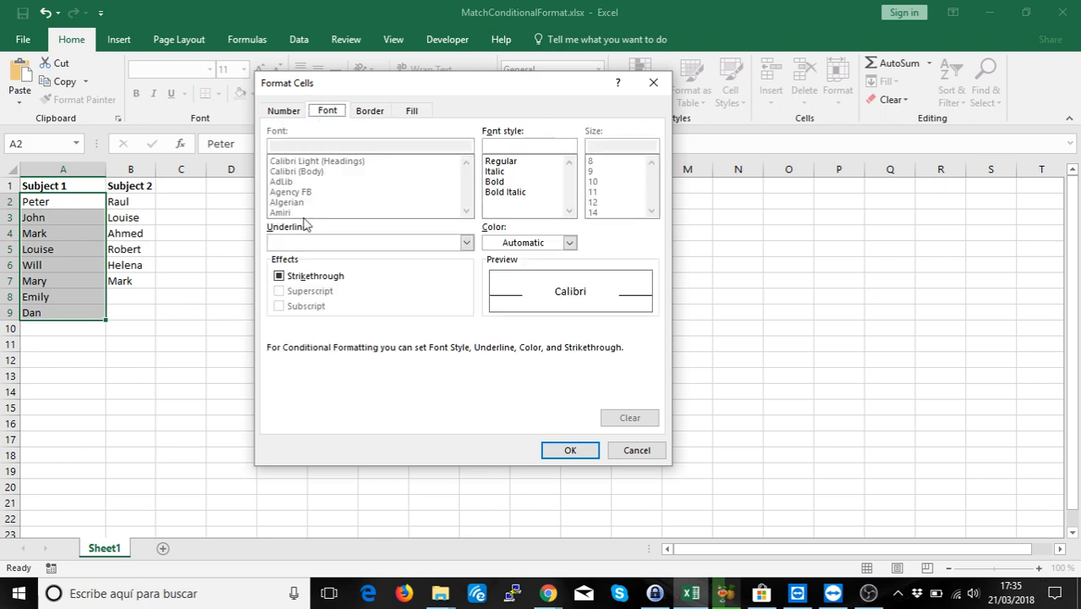
{"action": "left_click", "coordinate": [412, 110]}
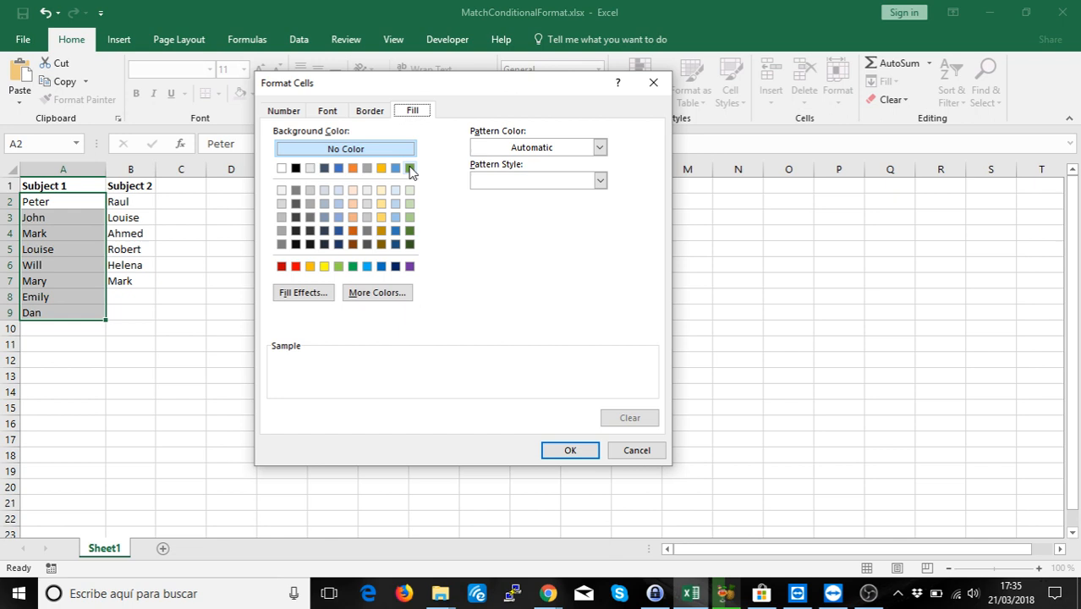
{"action": "left_click", "coordinate": [411, 168]}
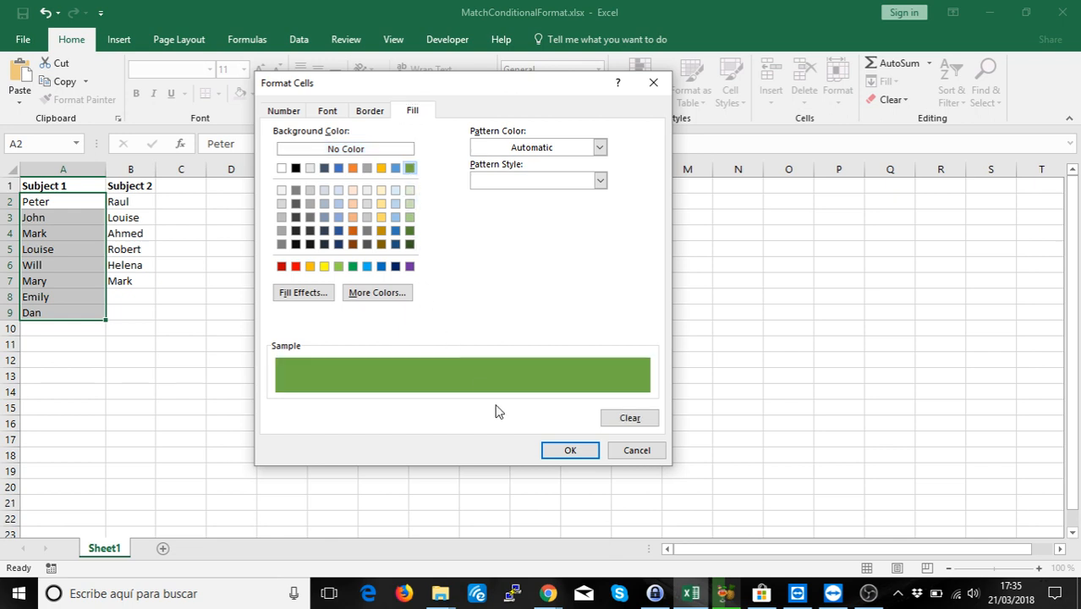
{"action": "left_click", "coordinate": [410, 231]}
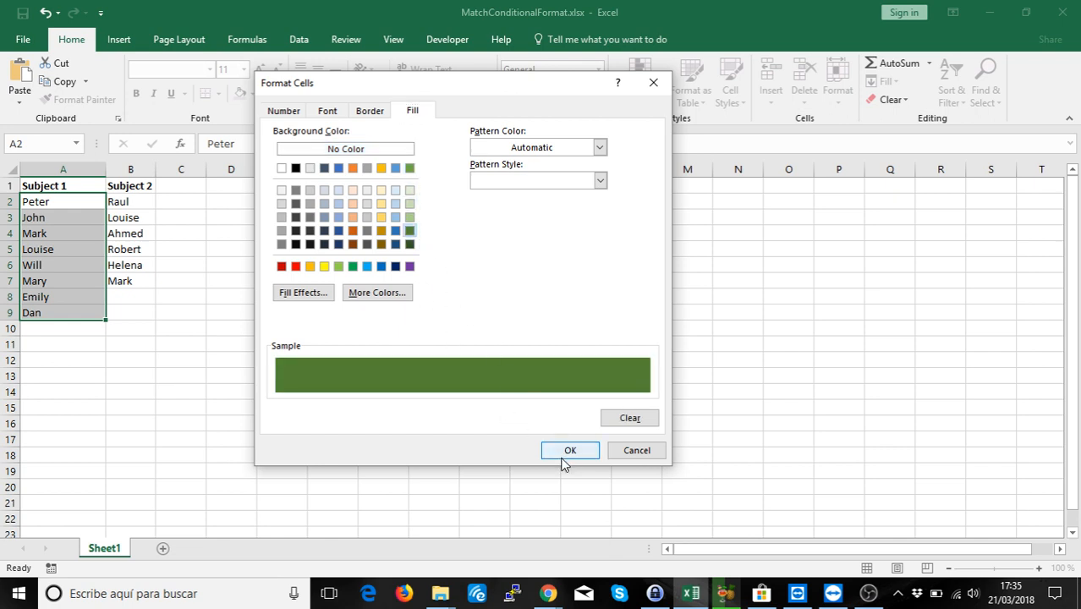
{"action": "left_click", "coordinate": [569, 450]}
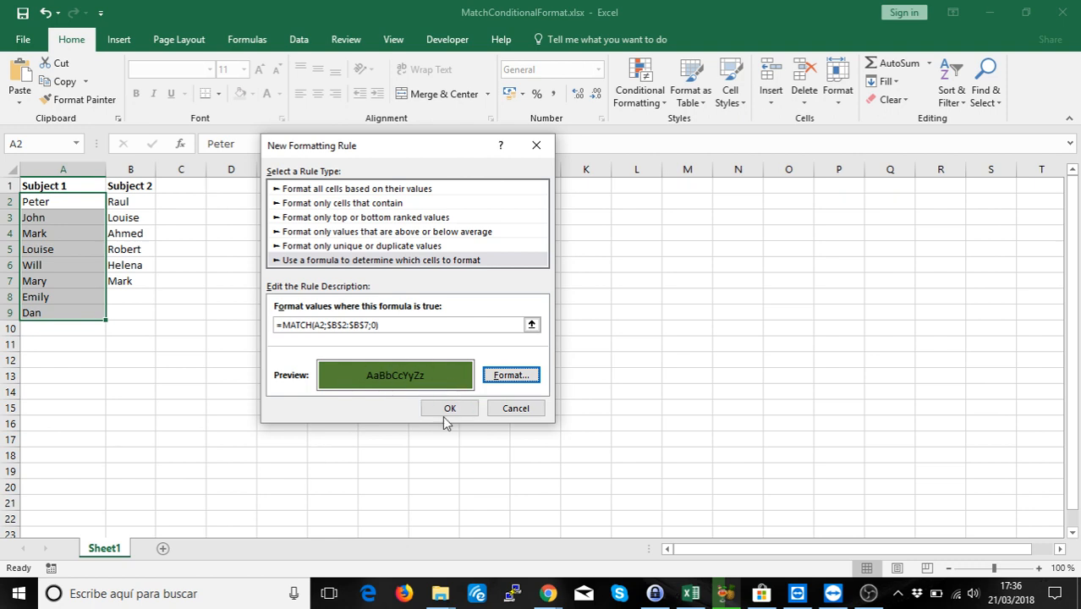
Confirm the MATCH rule so Mark and Louise turn dark green.
{"action": "left_click", "coordinate": [449, 408]}
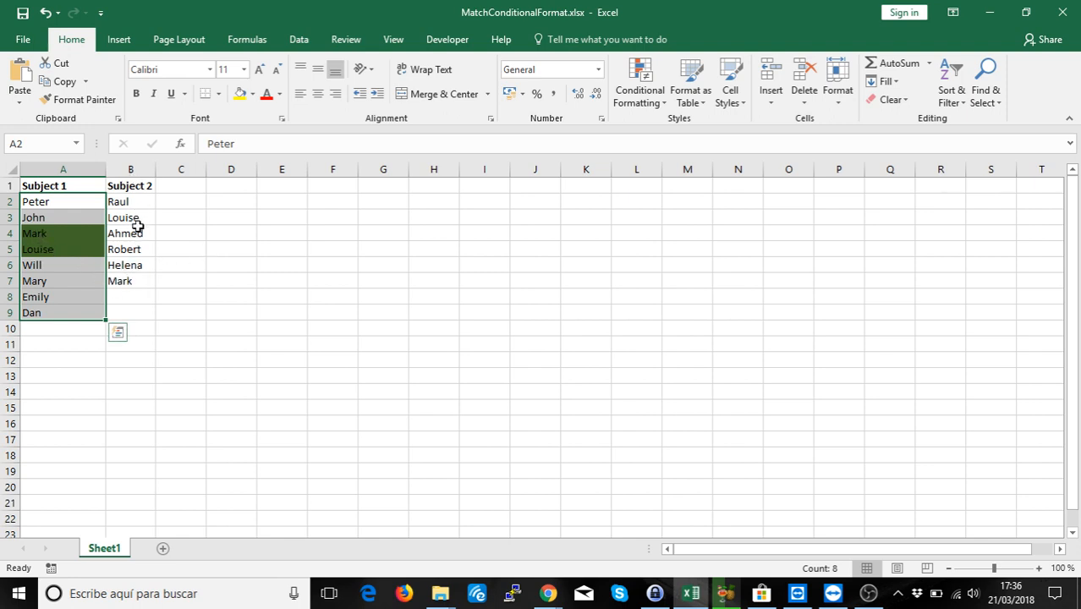
{"action": "mouse_move", "coordinate": [153, 272]}
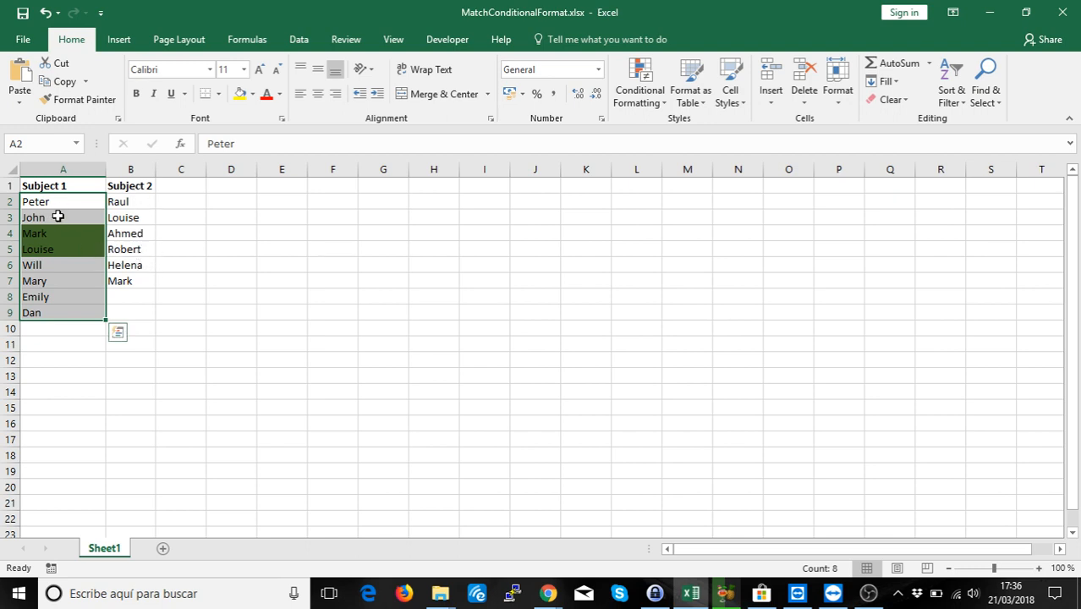
{"action": "mouse_move", "coordinate": [65, 291]}
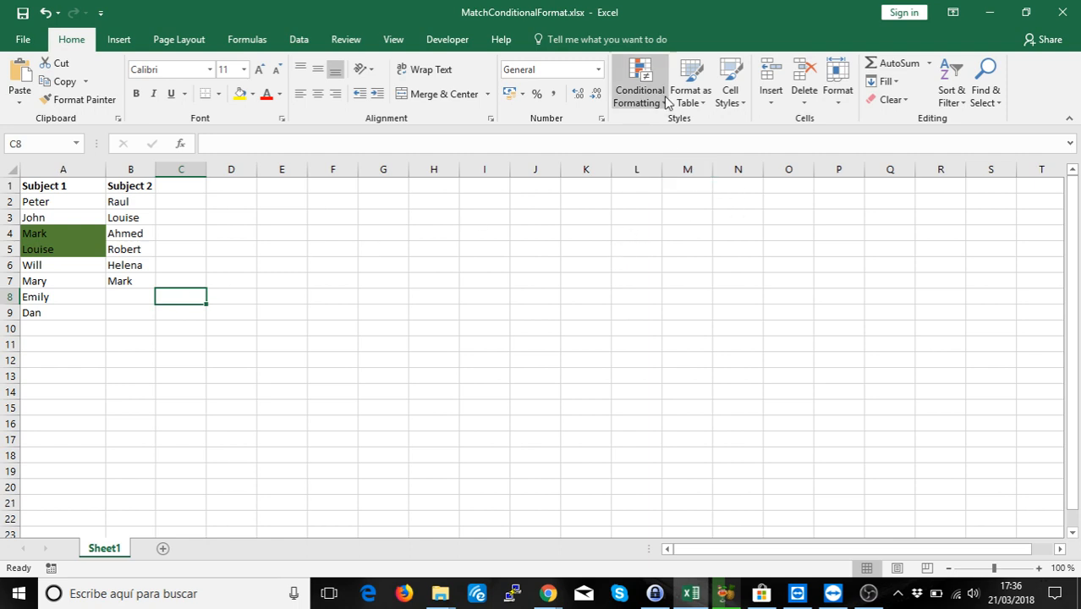
{"action": "left_click", "coordinate": [638, 81]}
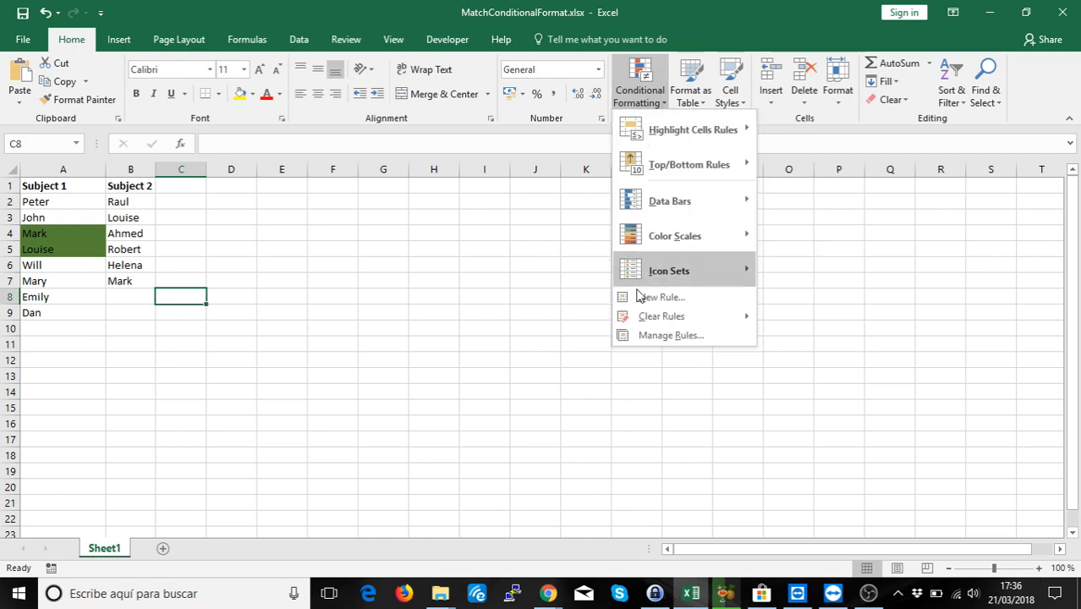
{"action": "left_click", "coordinate": [671, 335]}
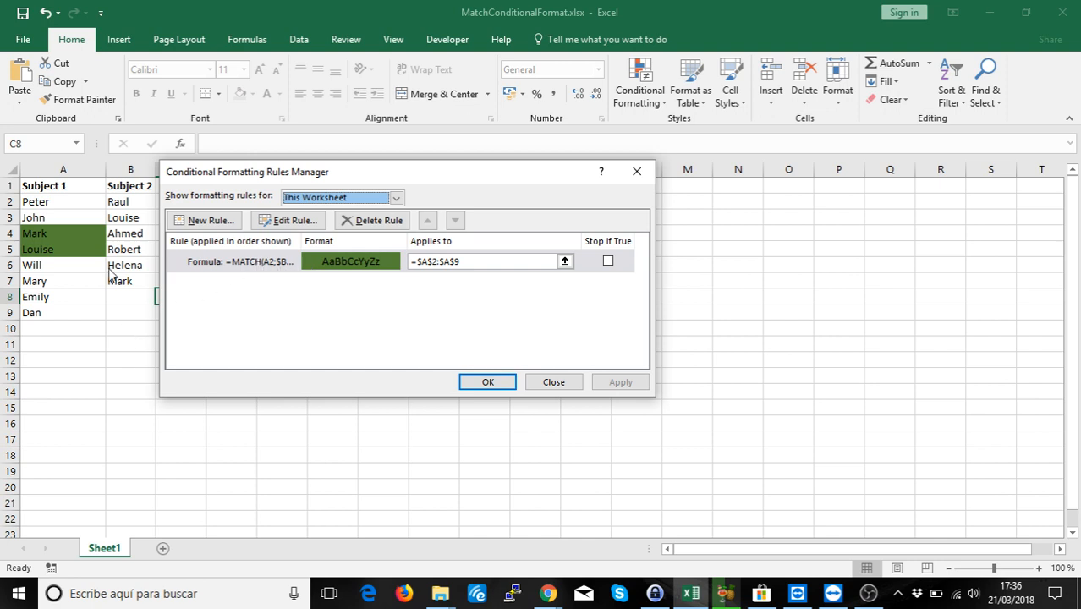
{"action": "mouse_move", "coordinate": [264, 312]}
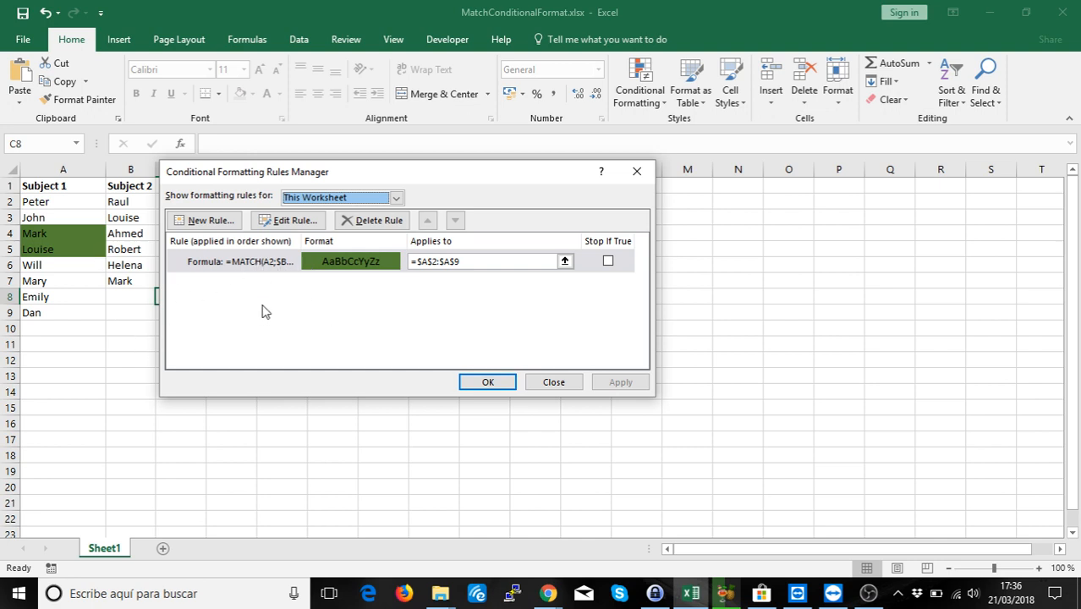
{"action": "left_click", "coordinate": [465, 260]}
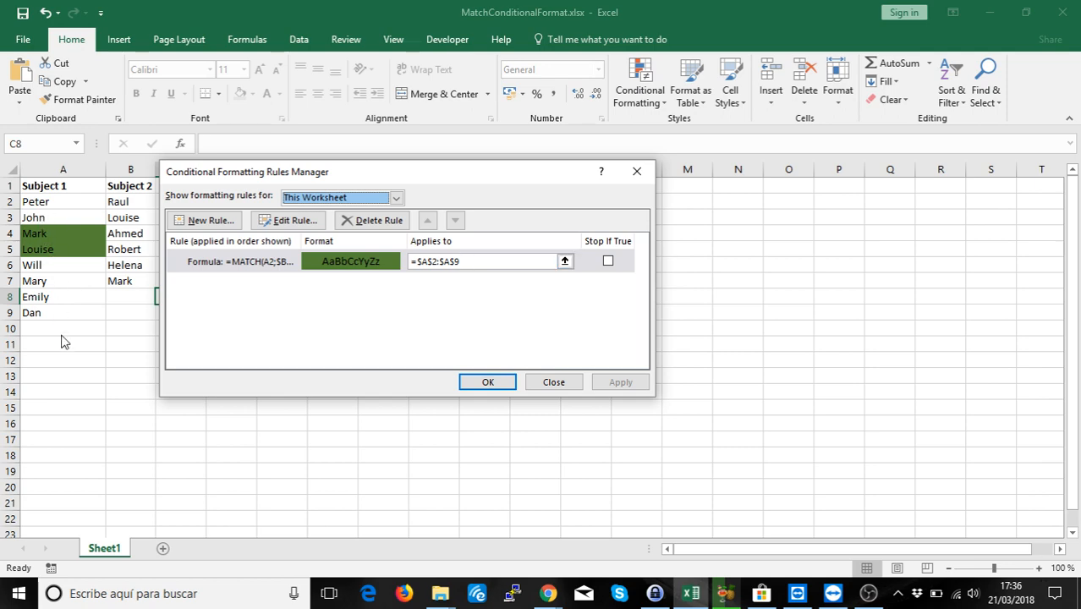
{"action": "left_click", "coordinate": [288, 220]}
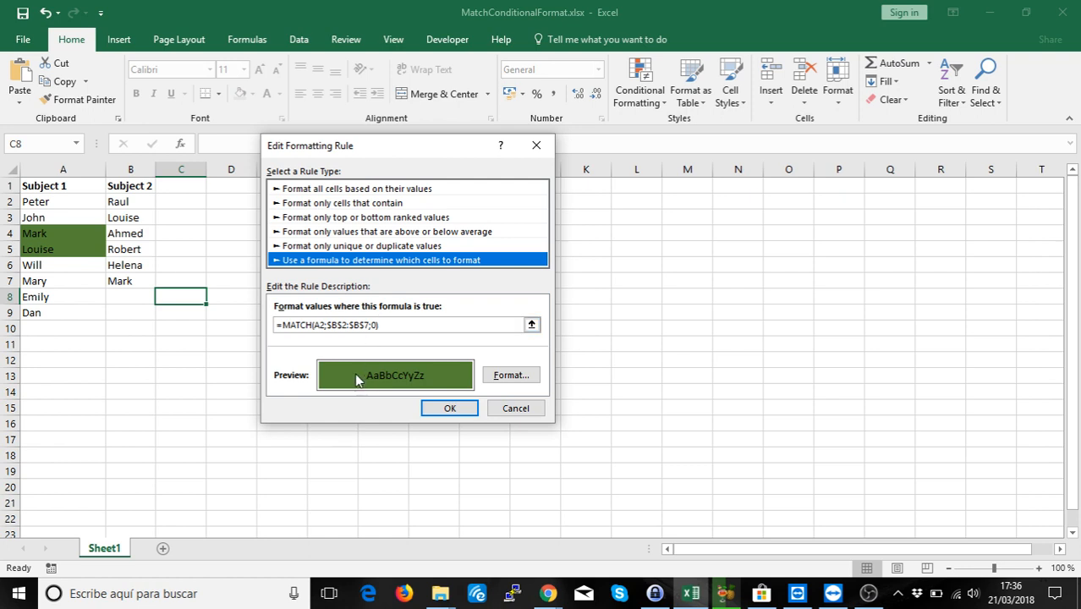
{"action": "mouse_move", "coordinate": [72, 311]}
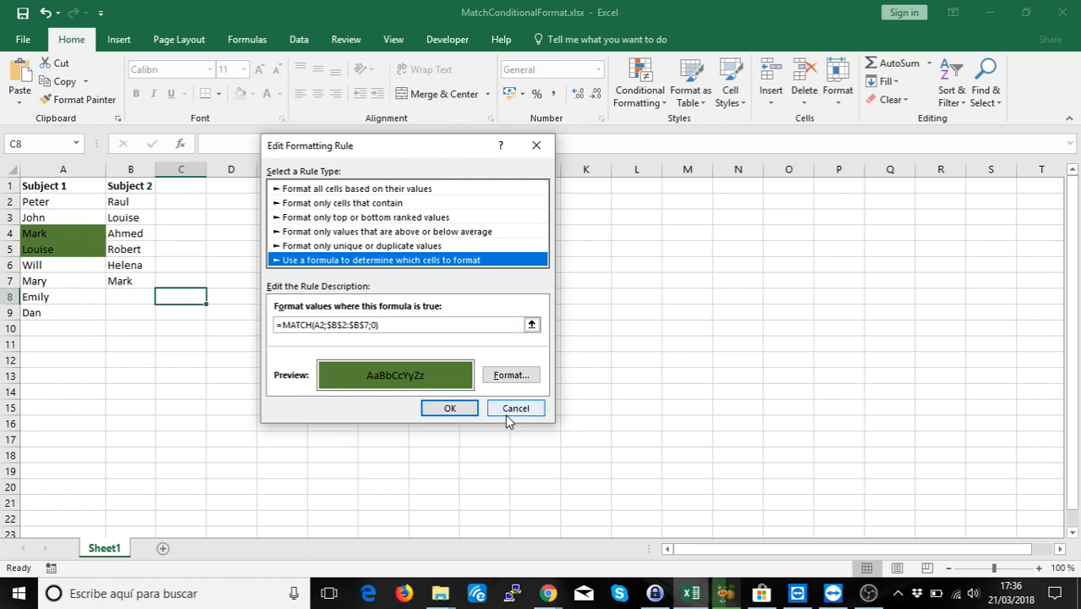
{"action": "left_click", "coordinate": [515, 407]}
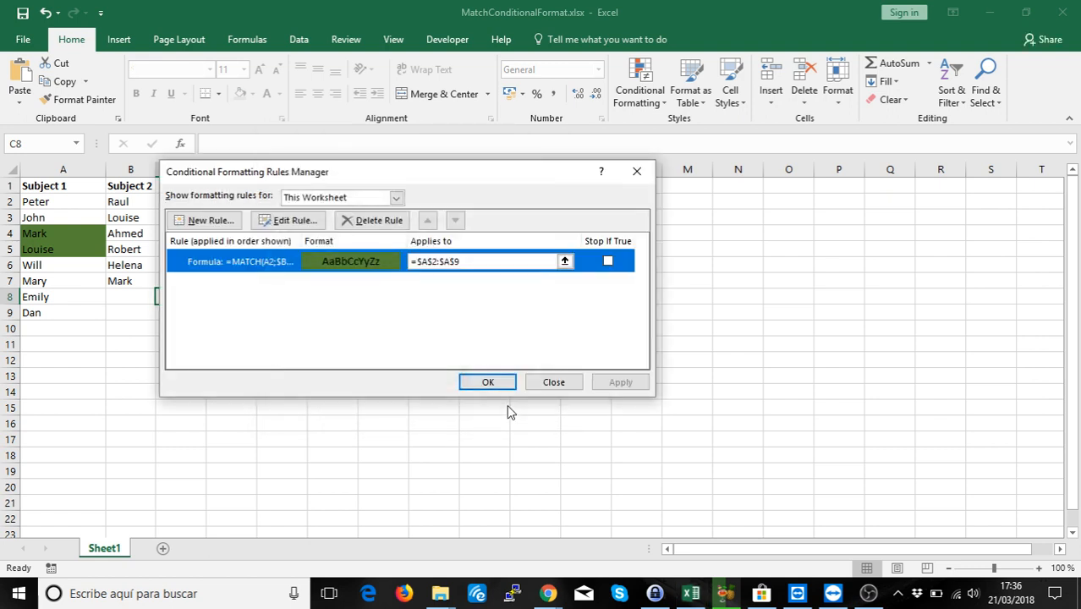
{"action": "left_click", "coordinate": [487, 382]}
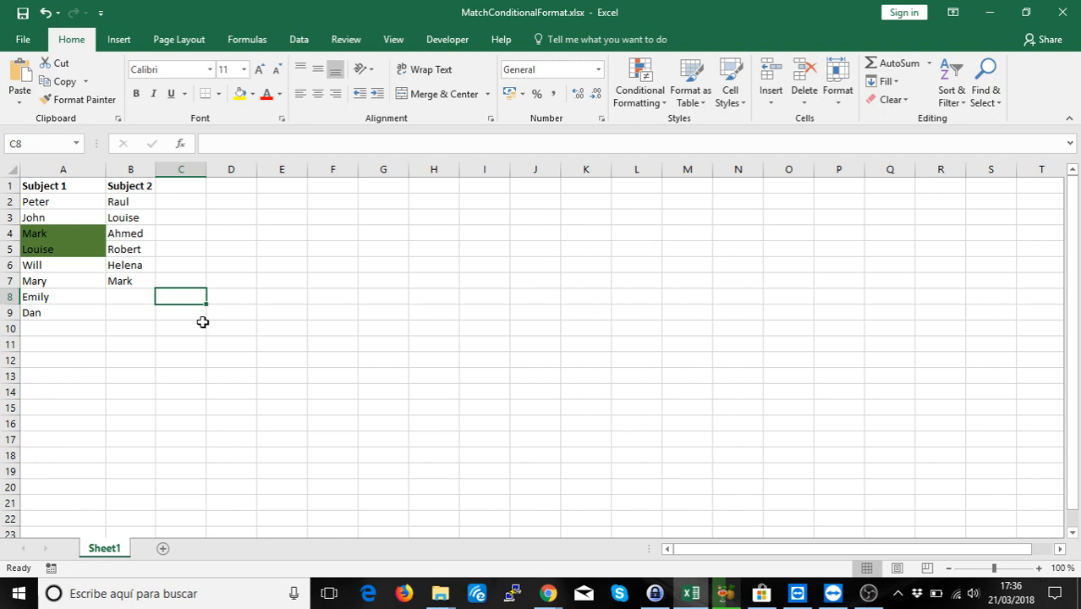
{"action": "mouse_move", "coordinate": [251, 341]}
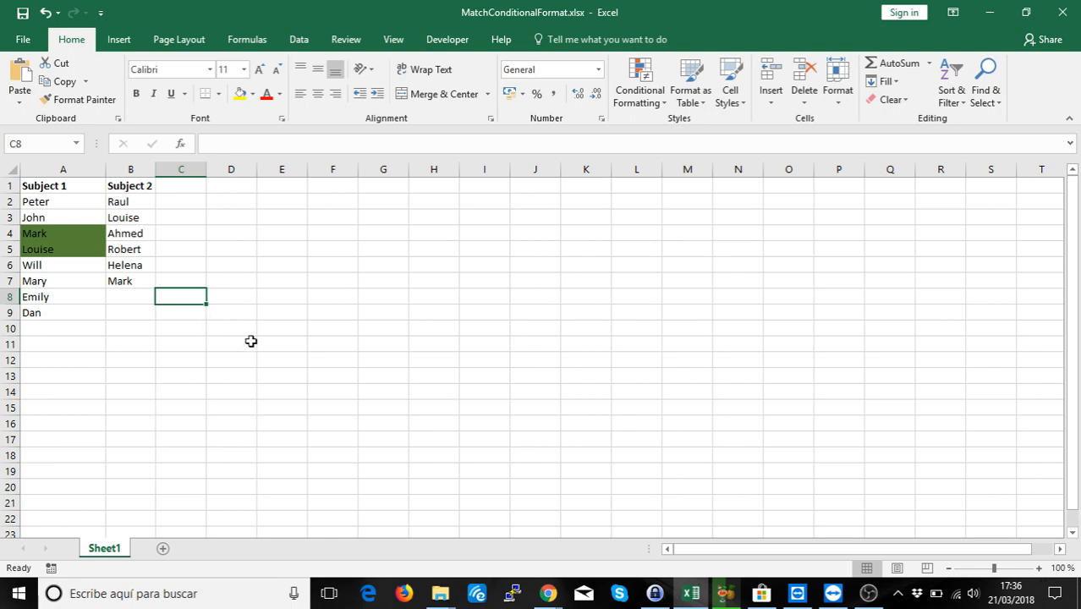
{"action": "mouse_move", "coordinate": [432, 354]}
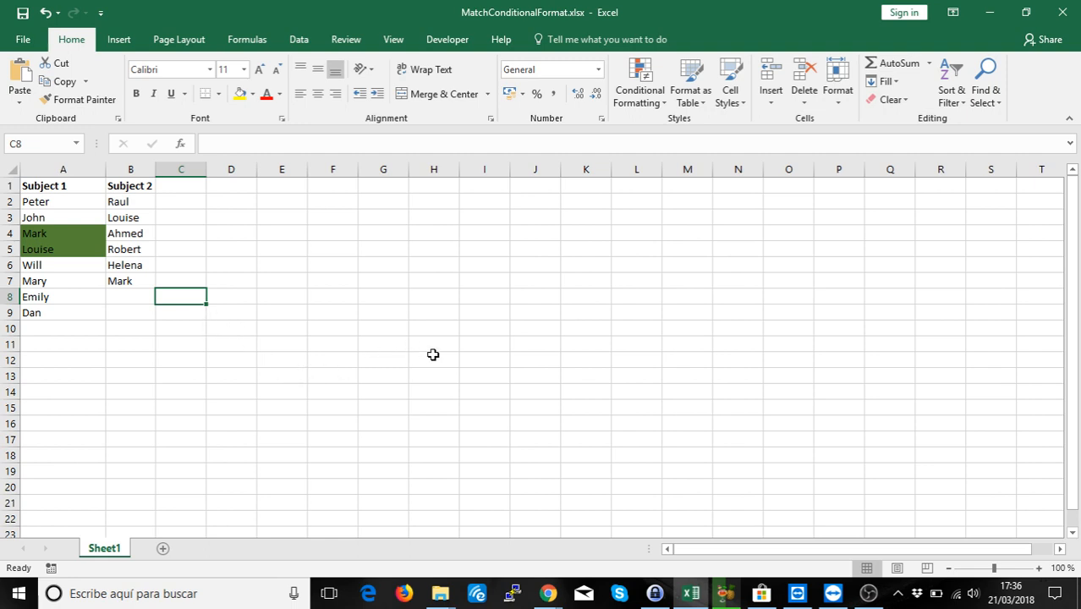